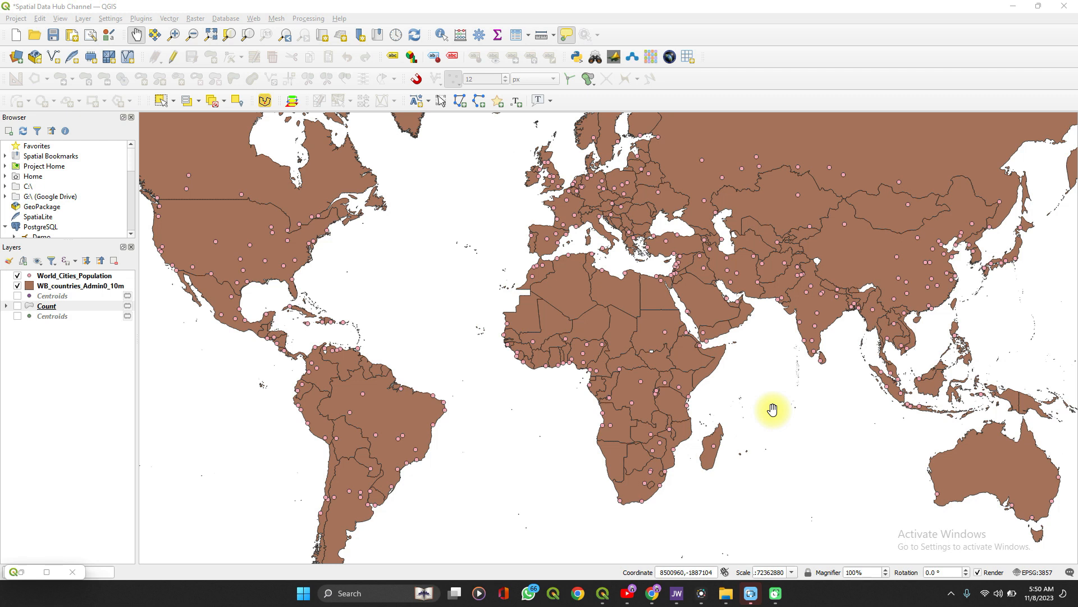
pyautogui.moveTo(162, 325)
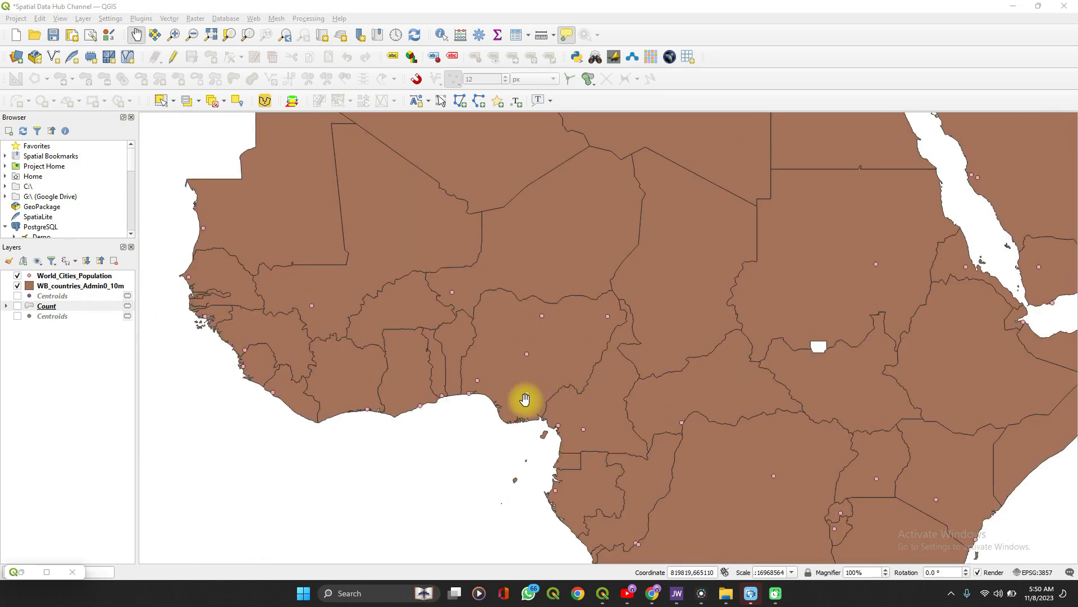
# - Bring the world map into view and show the Processing Toolbox
pyautogui.scroll(-3)
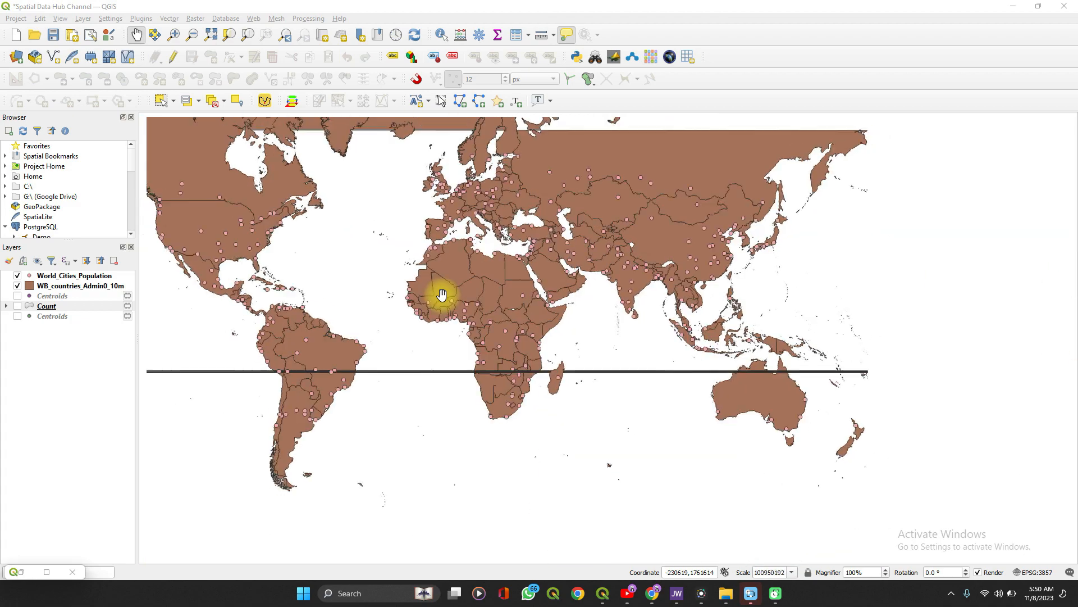
pyautogui.moveTo(442, 293); pyautogui.dragTo(338, 283)
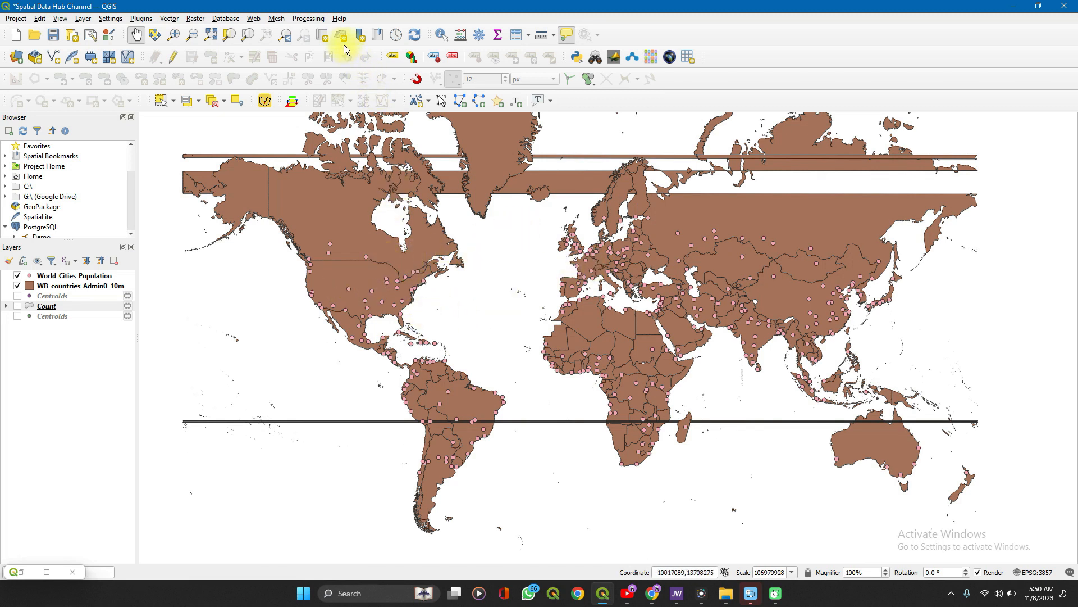
pyautogui.click(308, 18)
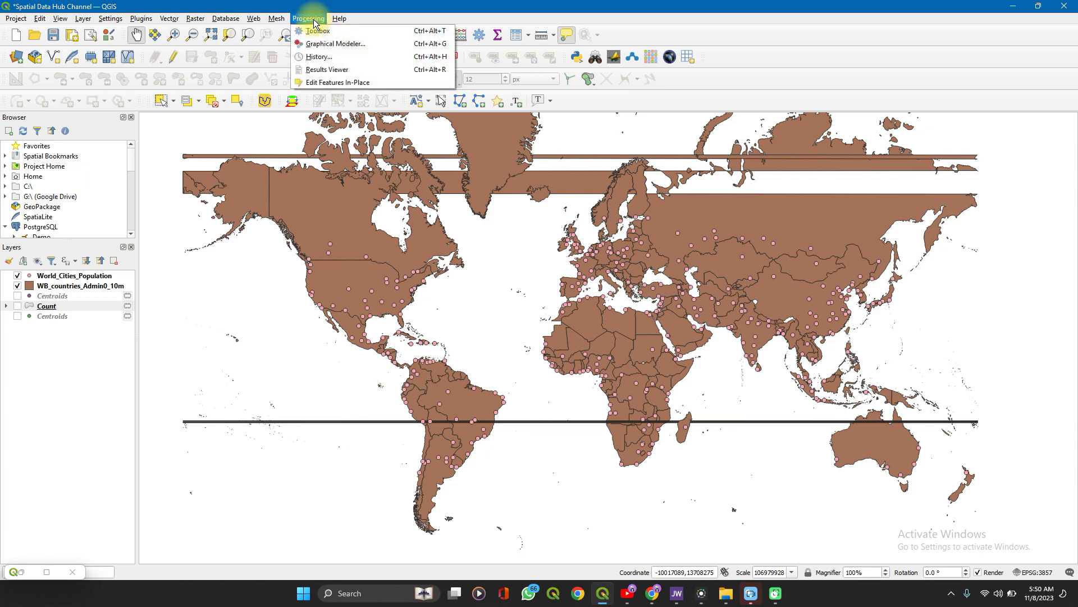
pyautogui.moveTo(276, 19)
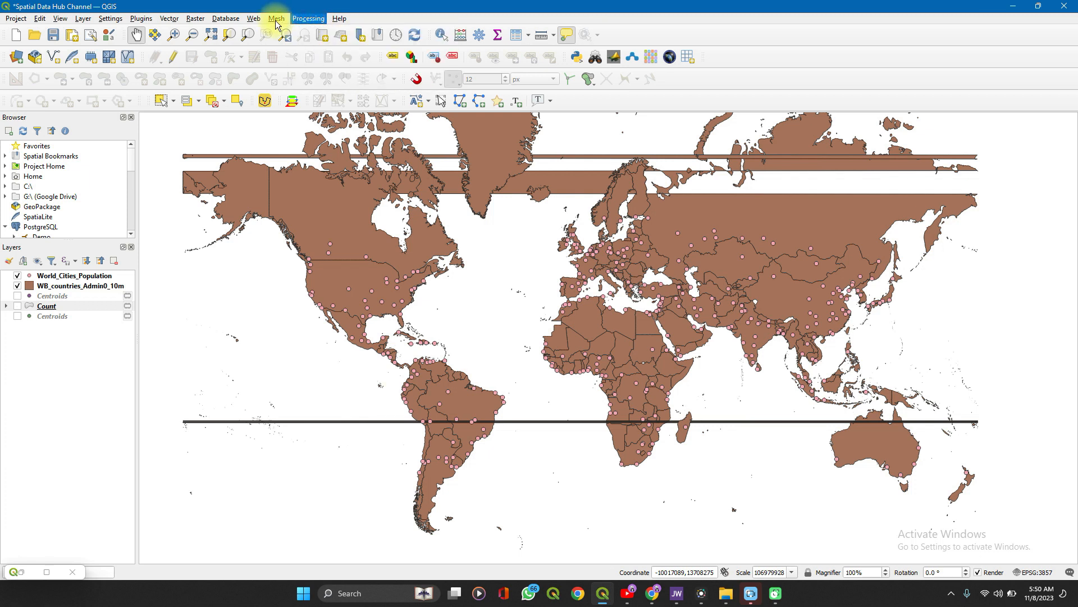
pyautogui.click(308, 18)
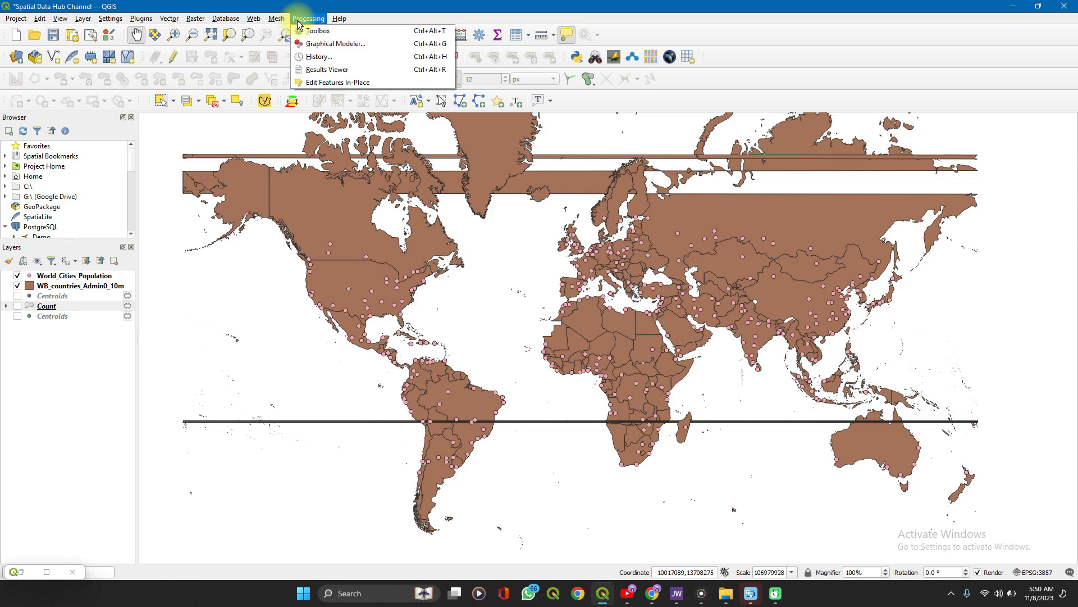
pyautogui.click(317, 30)
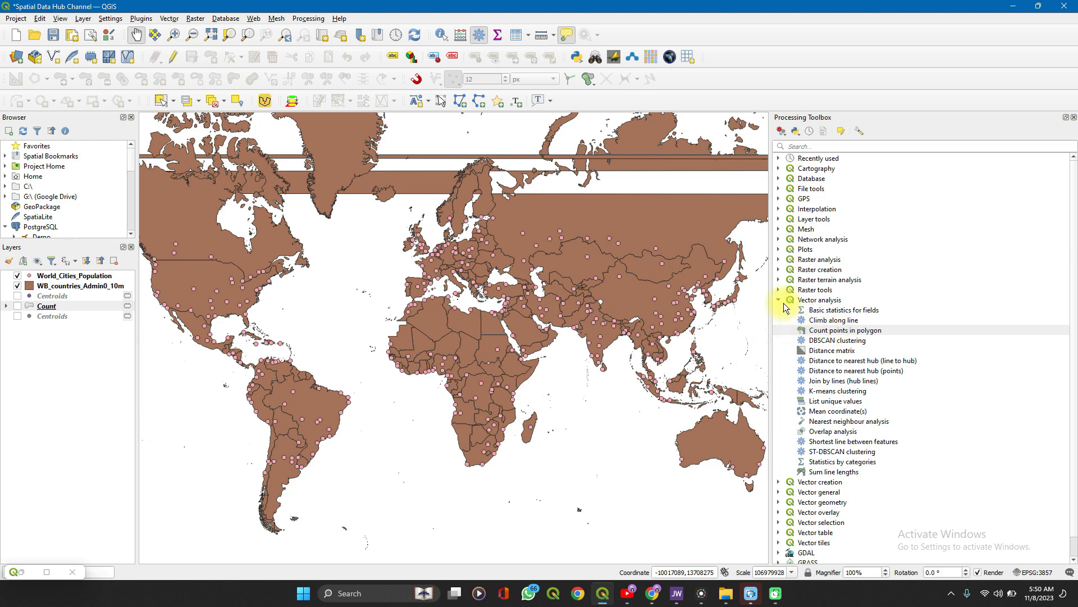
# - Filter the Vector analysis tools with 'cou' to find Count points in polygon
pyautogui.click(779, 299)
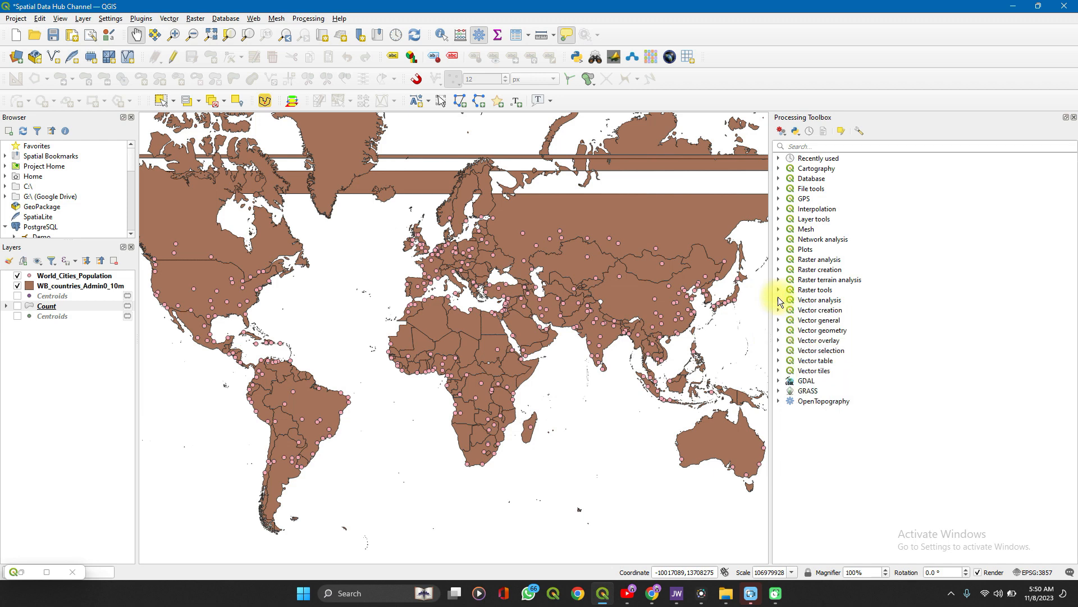
pyautogui.click(819, 300)
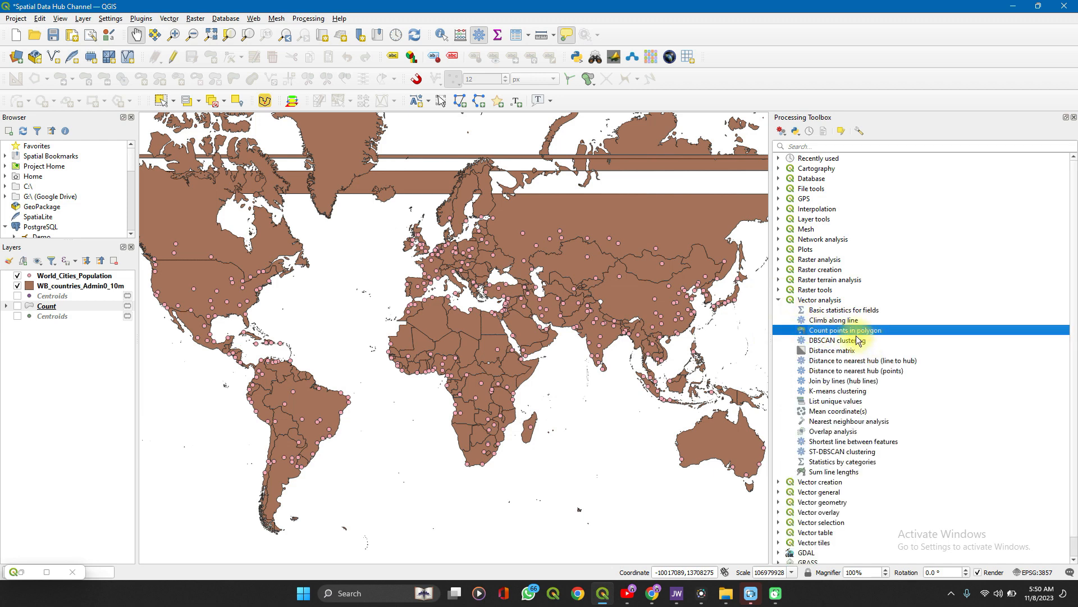
pyautogui.moveTo(861, 146)
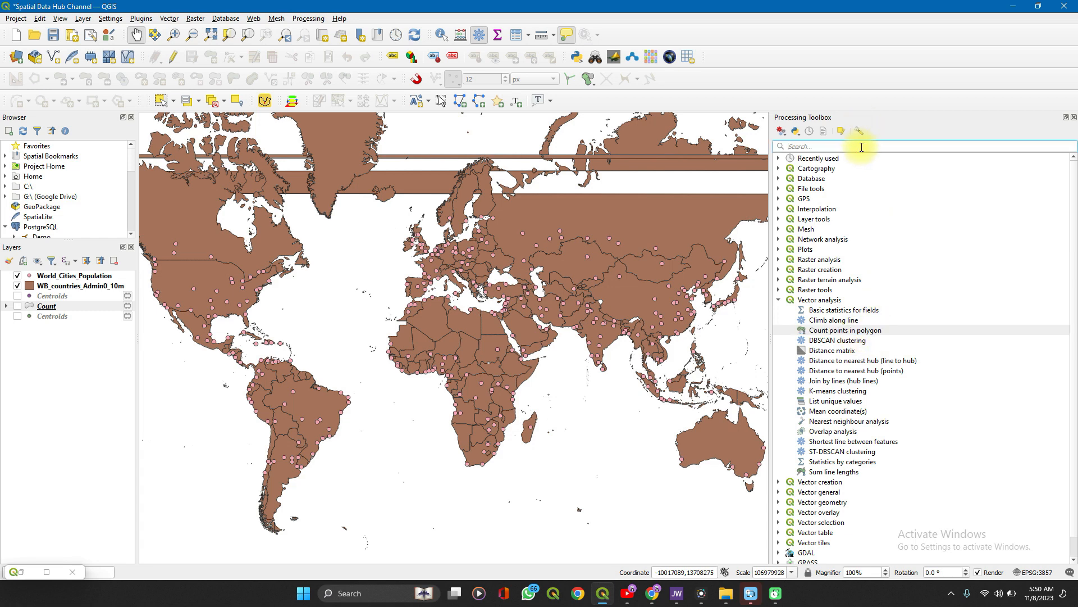
pyautogui.write('cou')
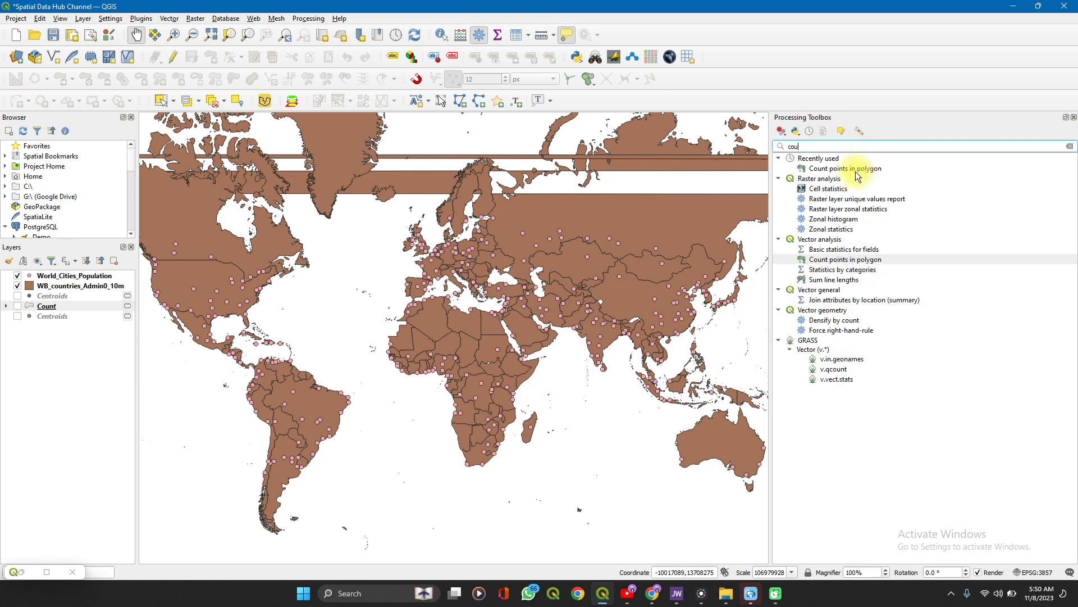
# - Launch Count points in polygon with WB_countries_Admin0_10m polygons and World_Cities_Population points
pyautogui.doubleClick(845, 167)
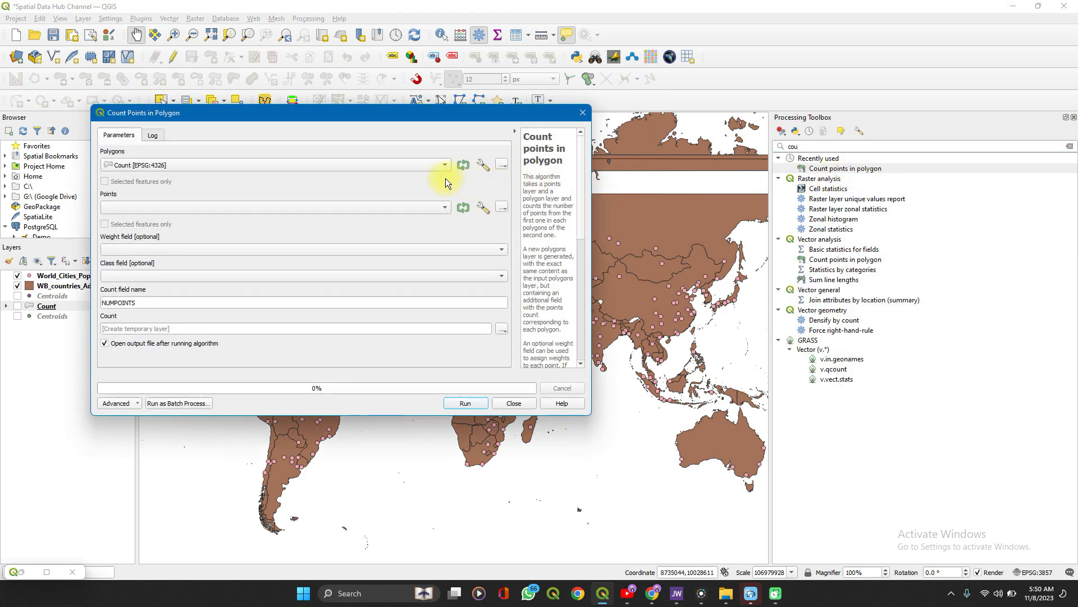
pyautogui.click(445, 164)
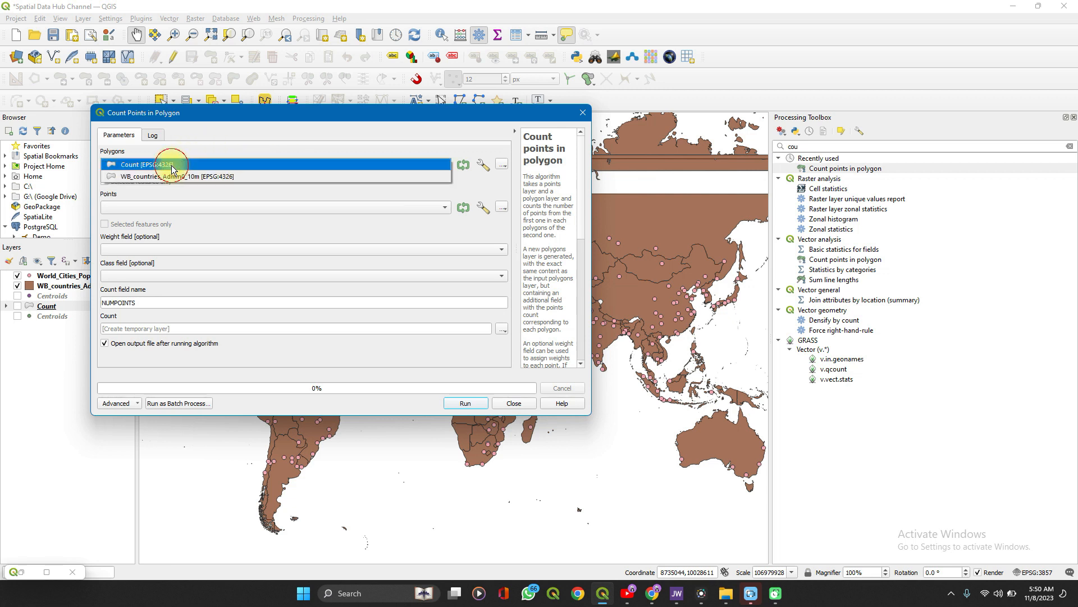
pyautogui.click(176, 177)
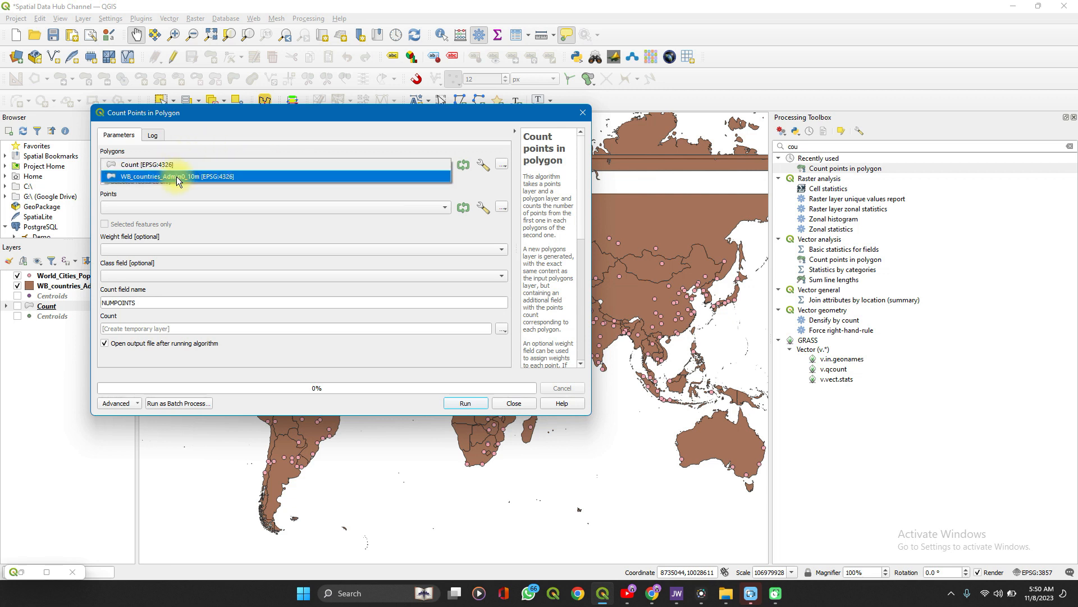
pyautogui.click(176, 176)
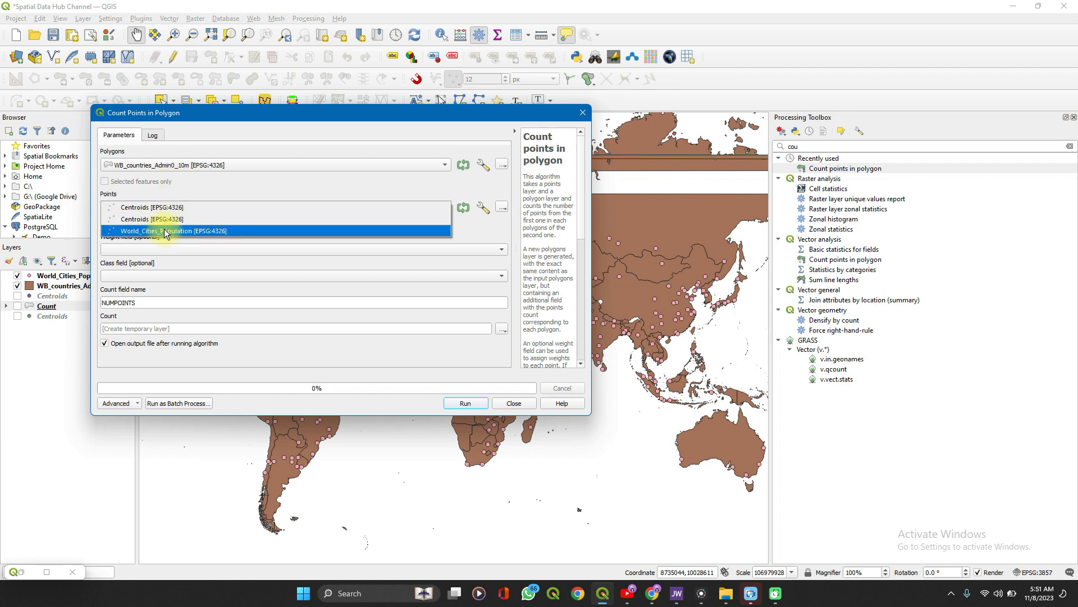
pyautogui.click(172, 230)
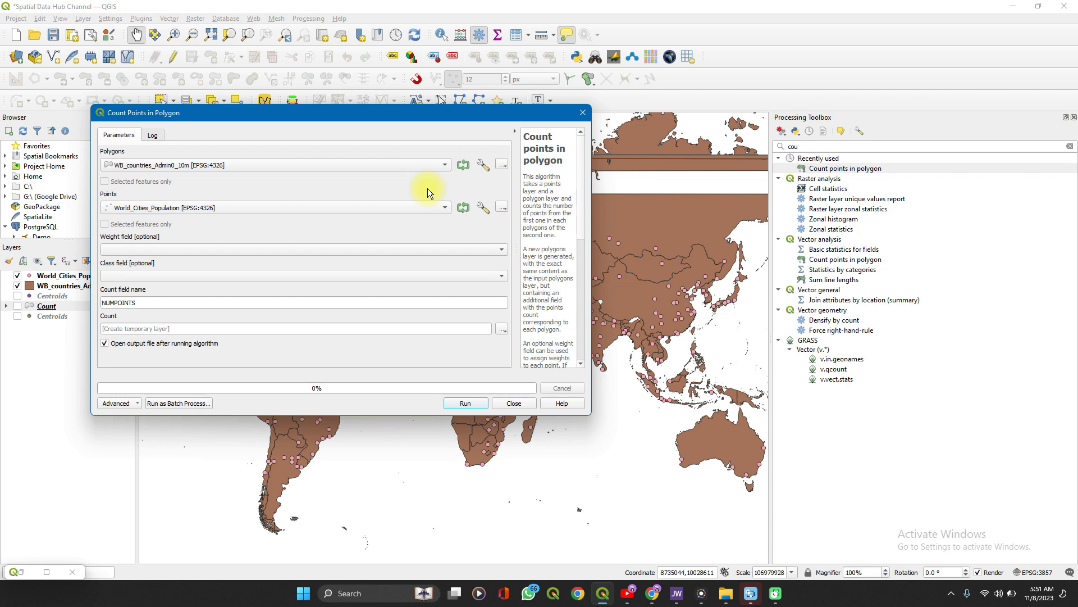
pyautogui.moveTo(197, 187)
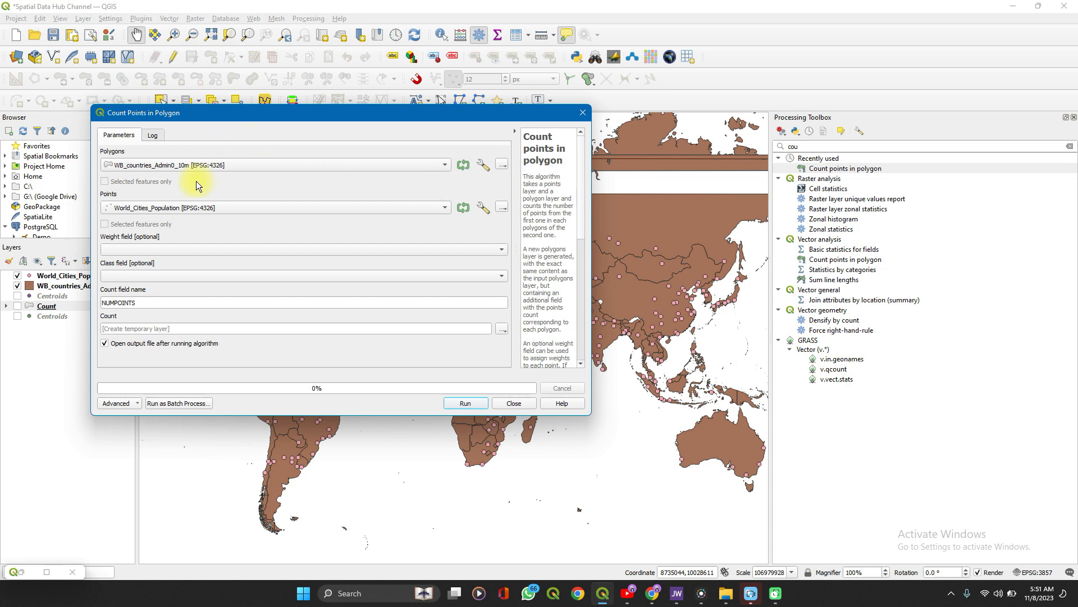
pyautogui.moveTo(217, 168)
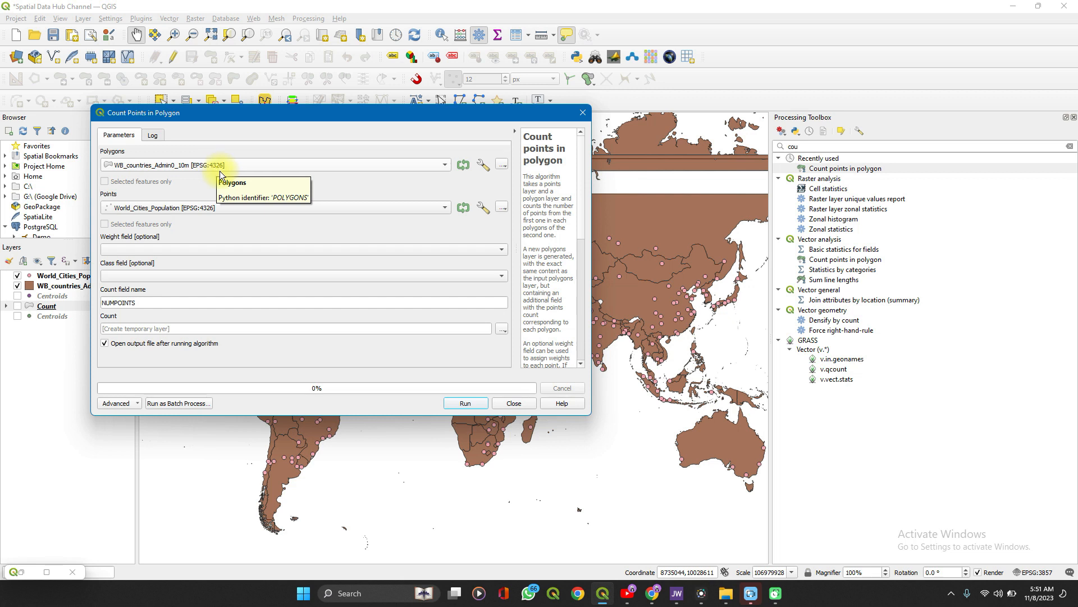
pyautogui.moveTo(171, 260)
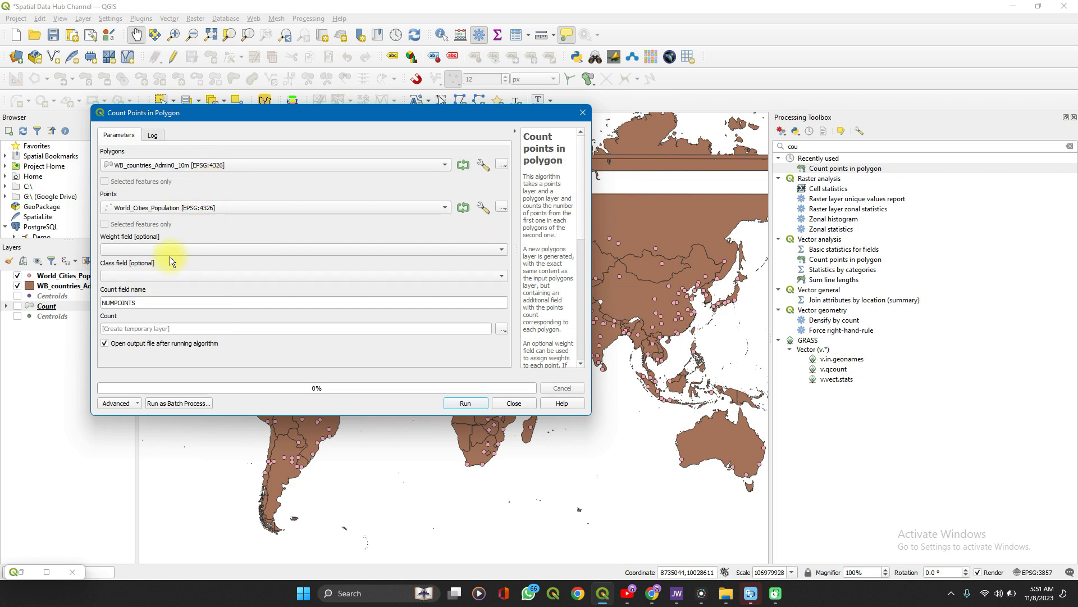
pyautogui.moveTo(178, 303)
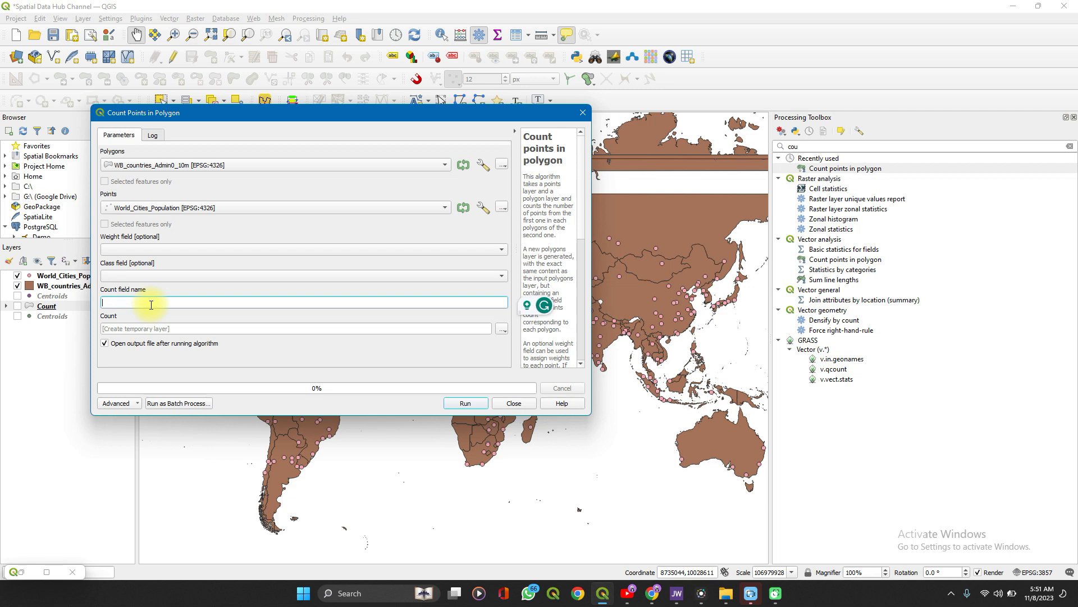
# - Name the count field SpatialDataHub and keep the output as a temporary layer
pyautogui.write('Spatial')
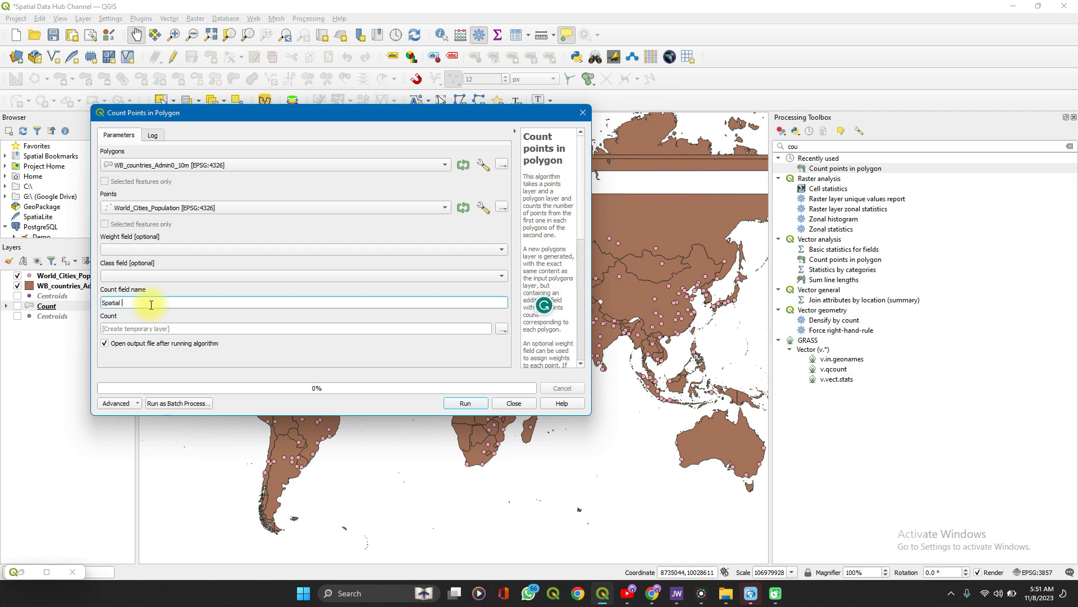
pyautogui.write('Data')
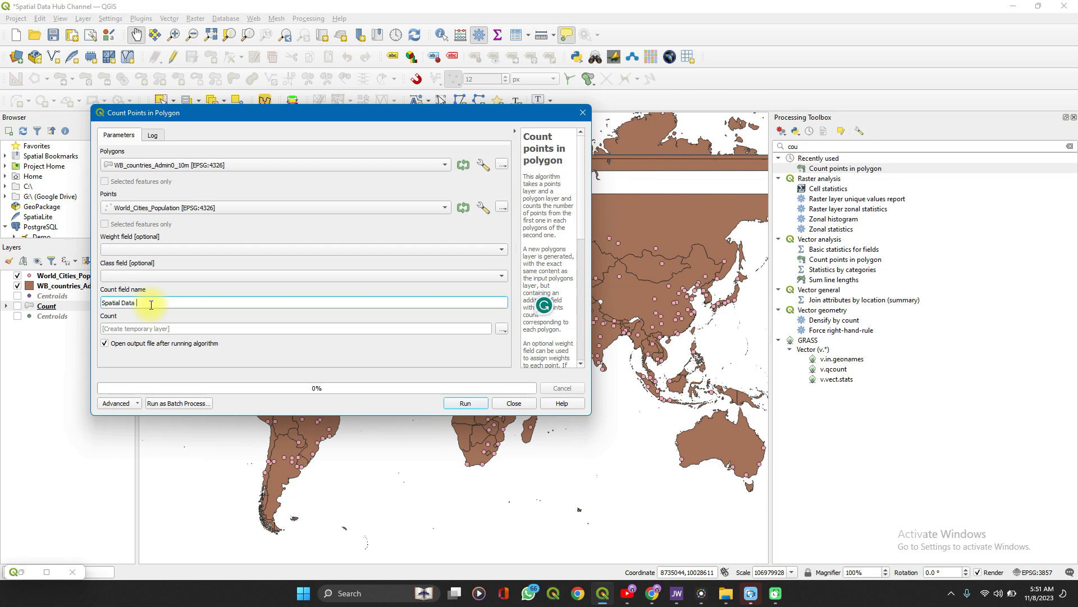
pyautogui.write('Hub')
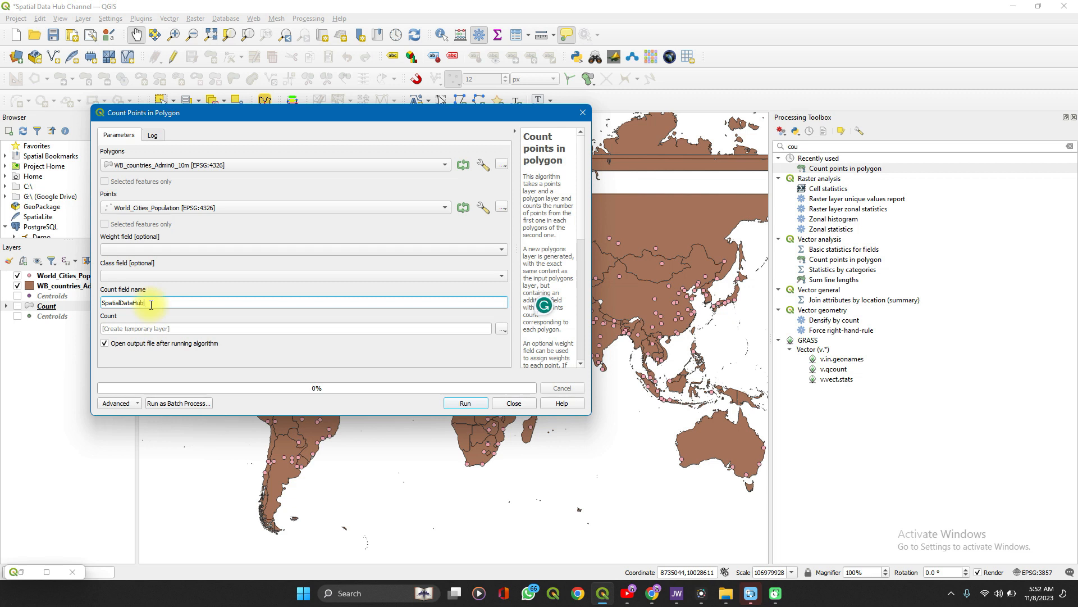
pyautogui.moveTo(202, 301)
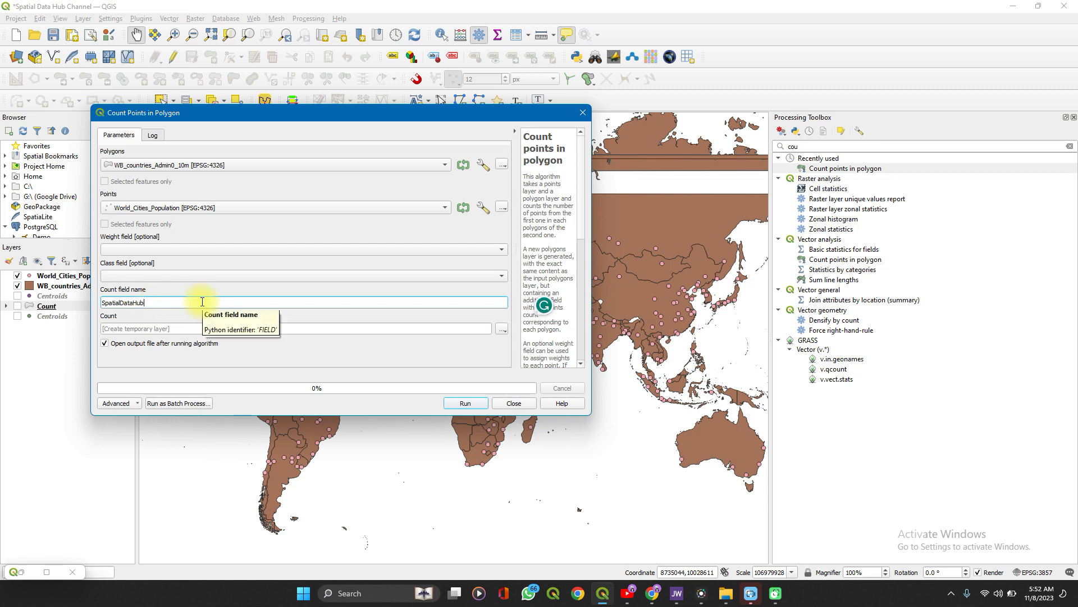
pyautogui.moveTo(255, 363)
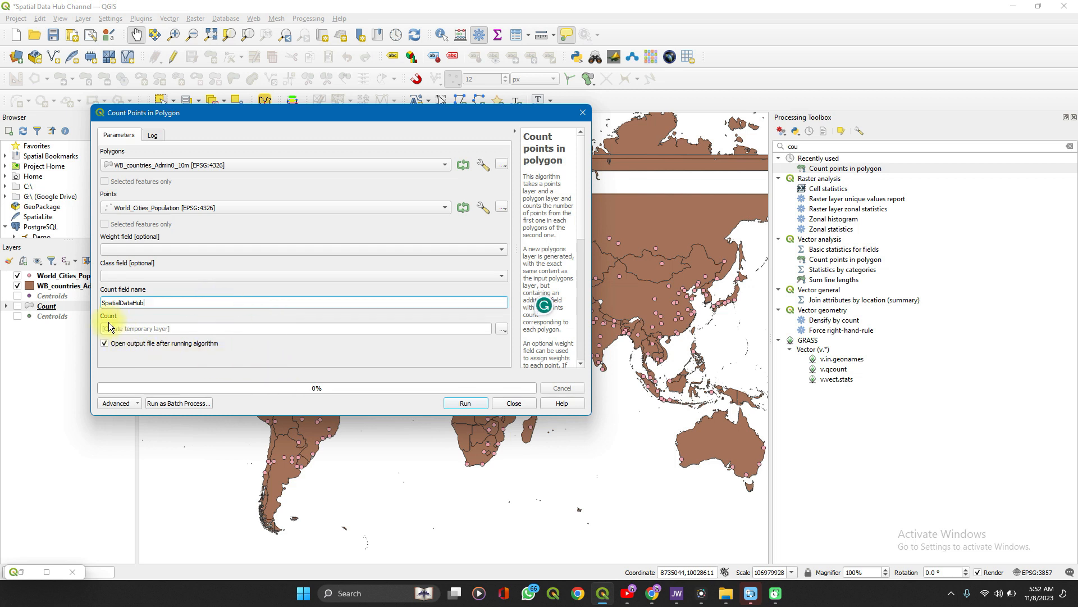
pyautogui.moveTo(392, 375)
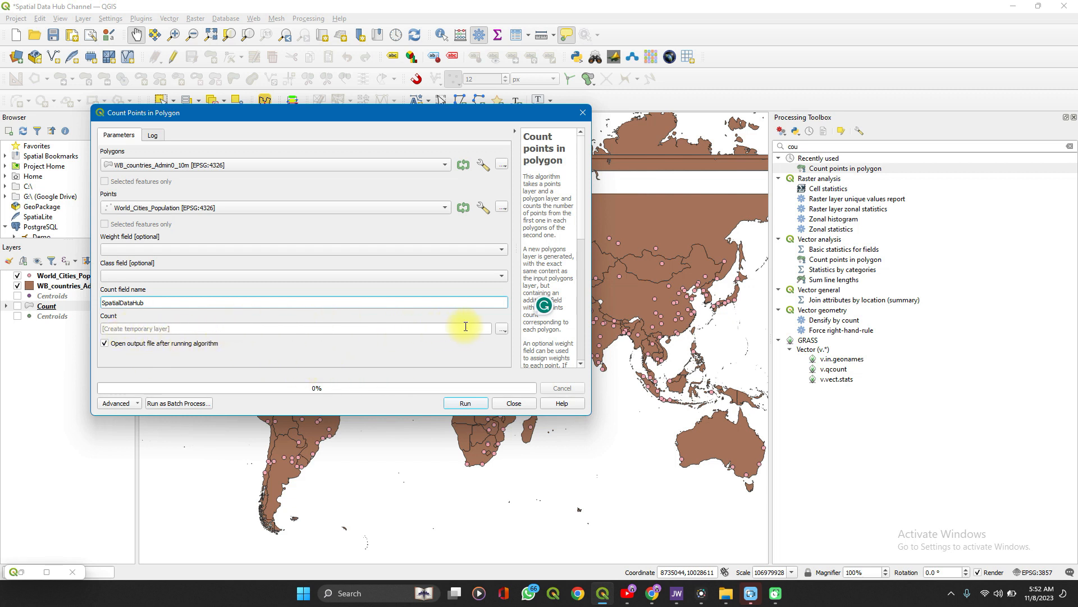
pyautogui.click(504, 329)
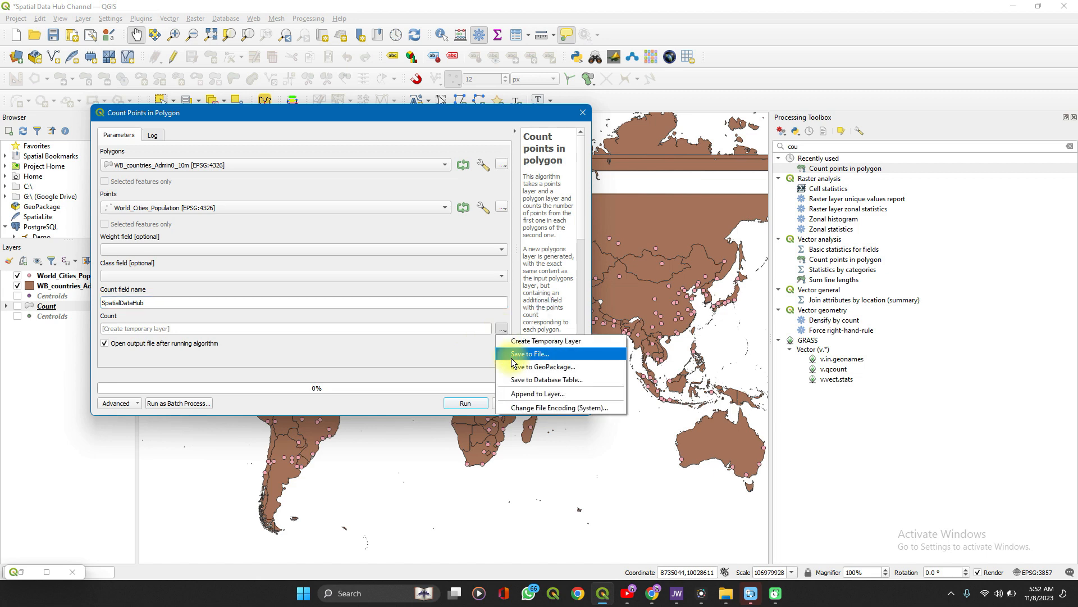
pyautogui.click(531, 354)
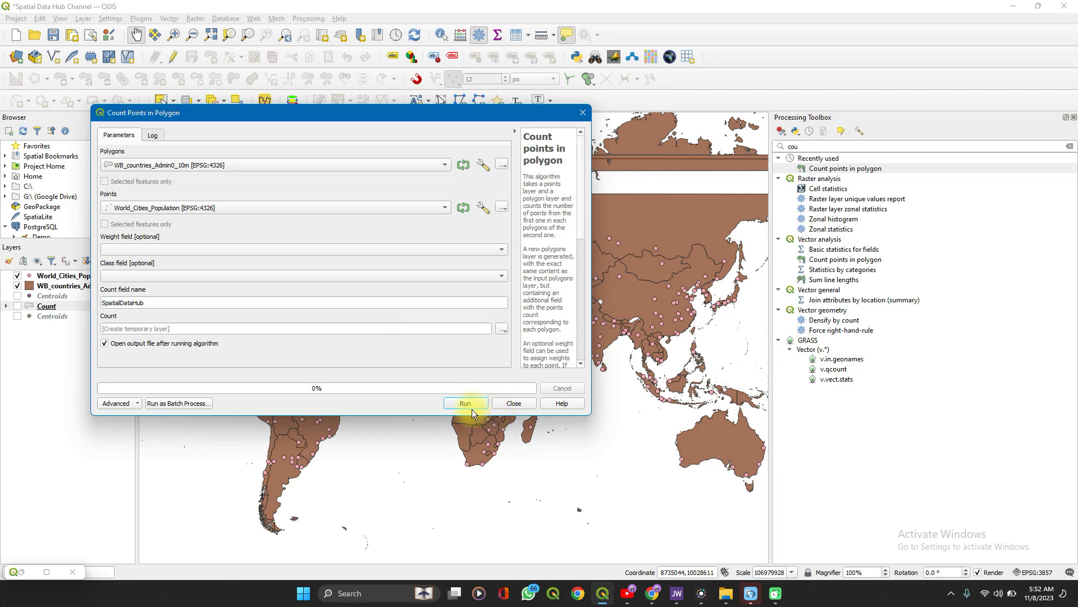
# - Run the count, close the tool and select the new Count layer
pyautogui.click(465, 403)
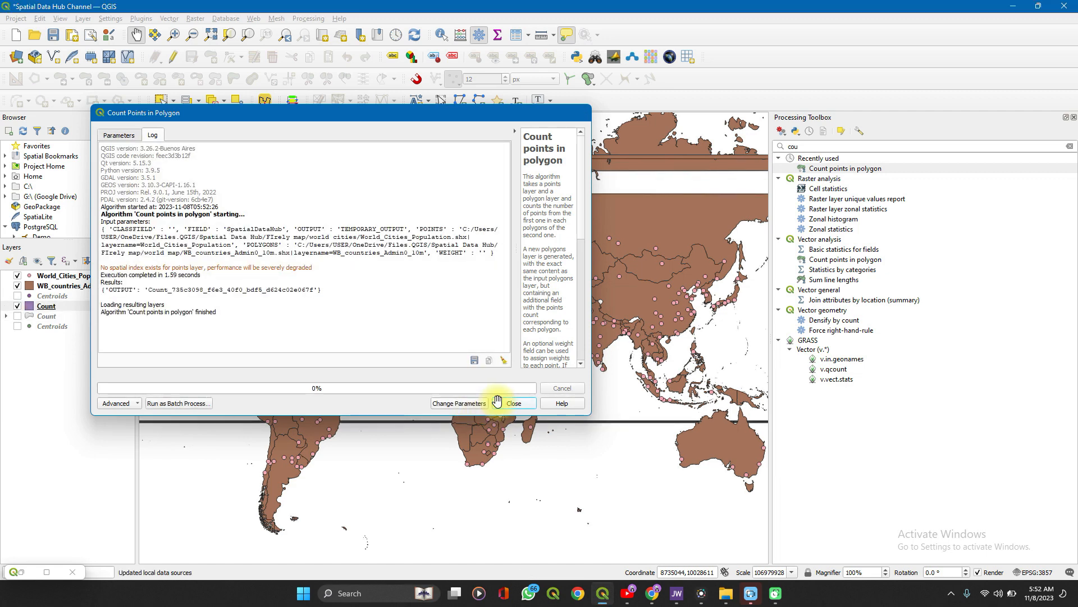
pyautogui.click(513, 403)
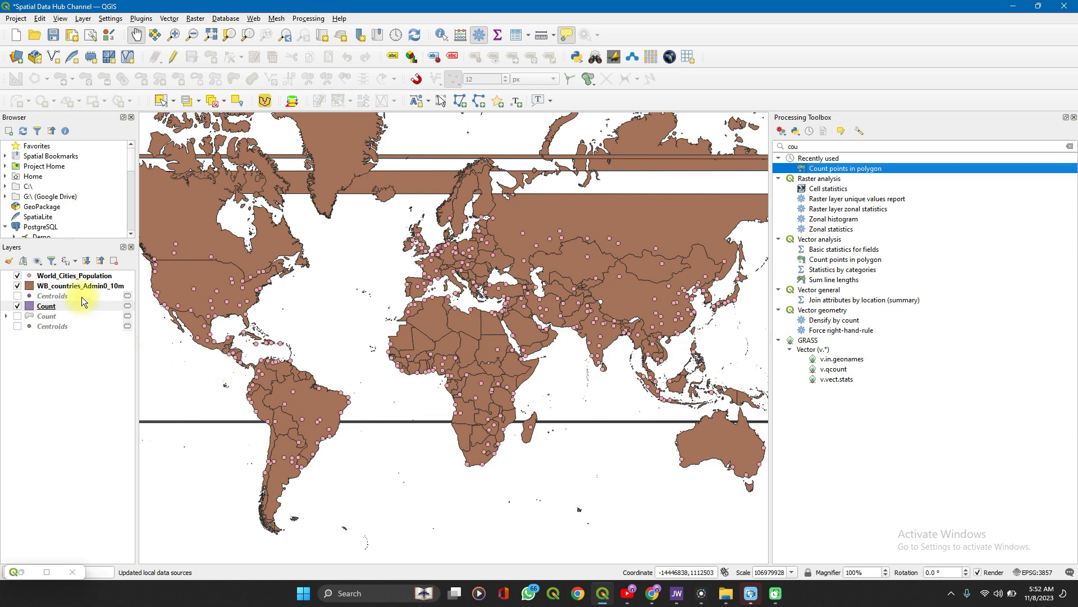
pyautogui.click(17, 306)
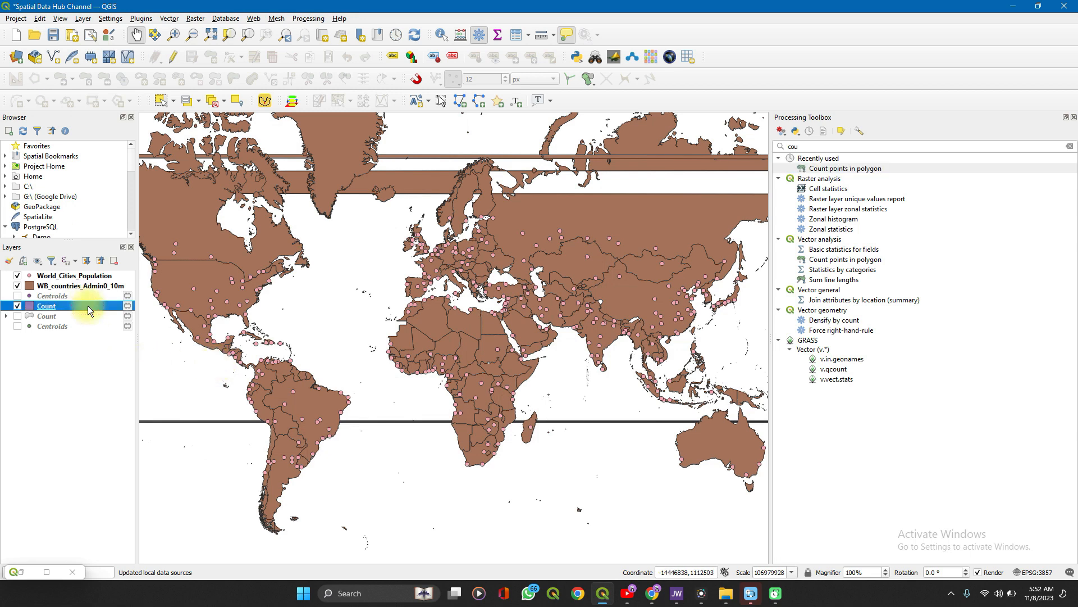
# - Show the Count layer's attribute table and scroll to the SpatialDataHub column
pyautogui.rightClick(46, 305)
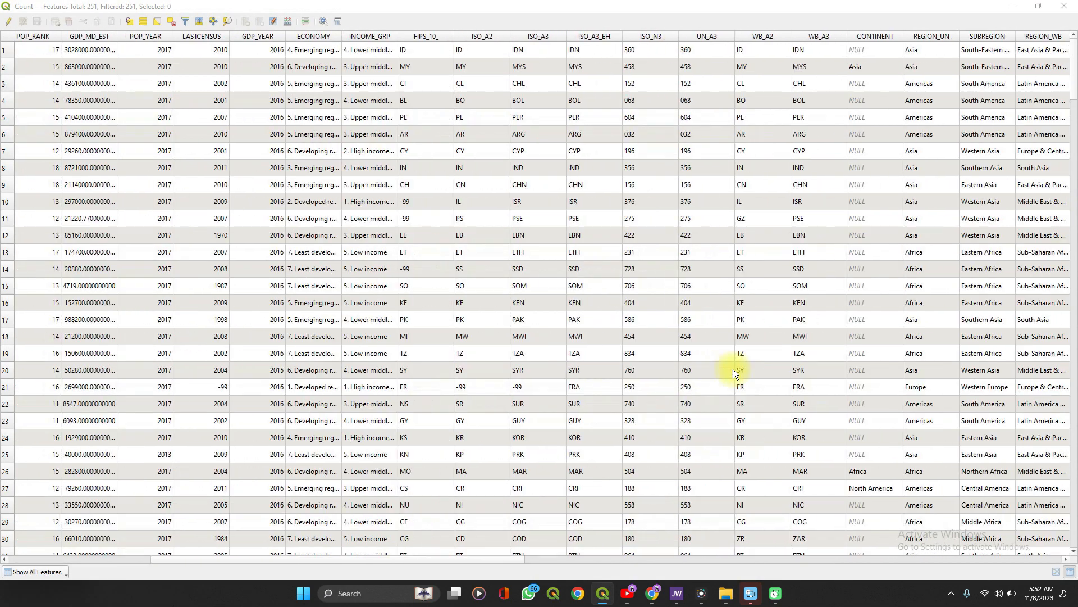
pyautogui.hscroll(3)
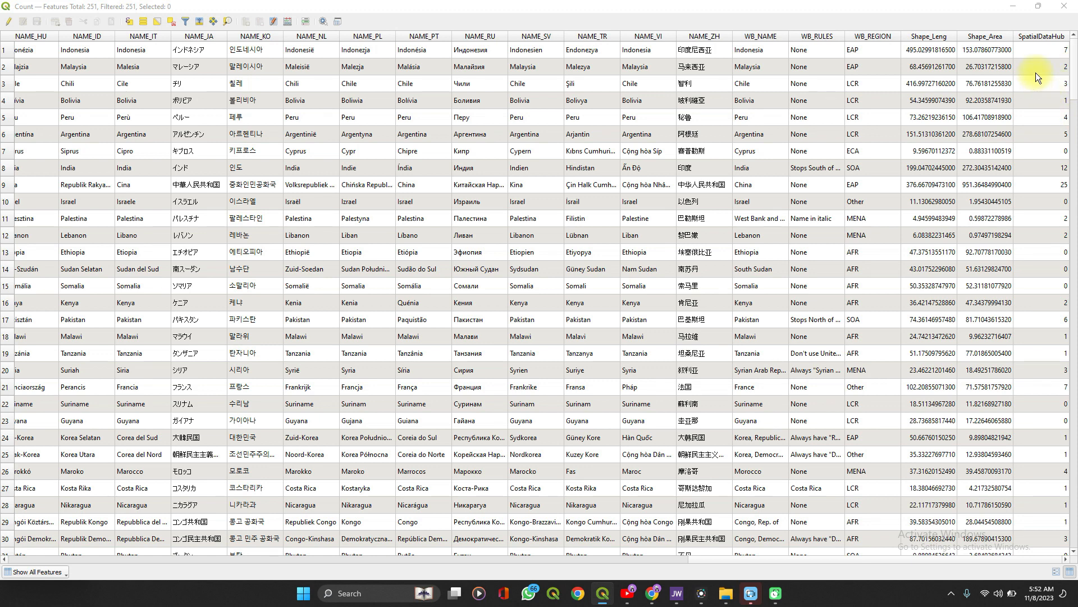
pyautogui.moveTo(1040, 36)
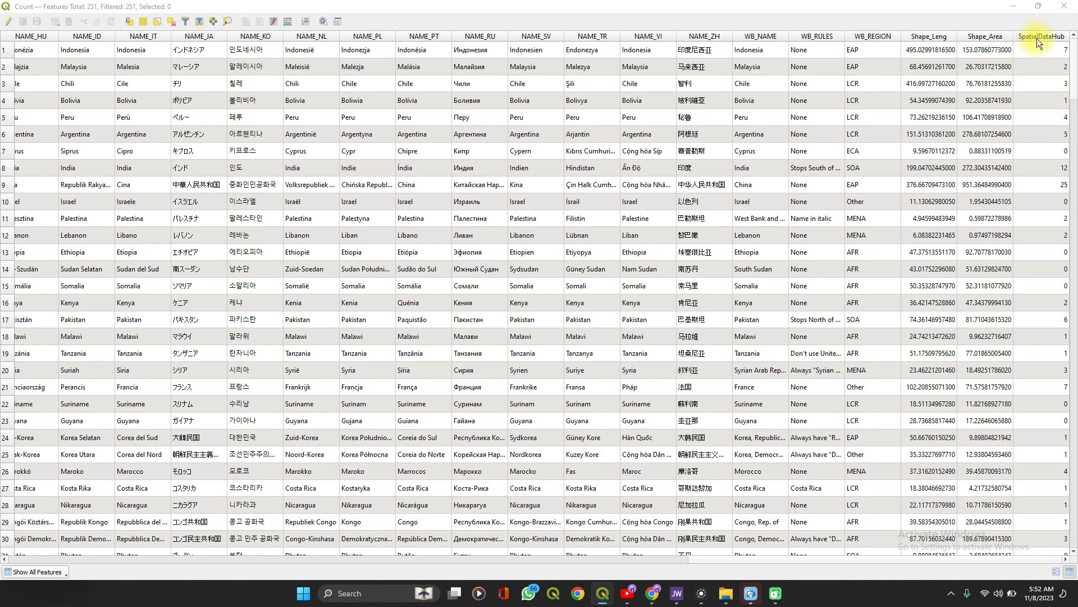
pyautogui.moveTo(1038, 36)
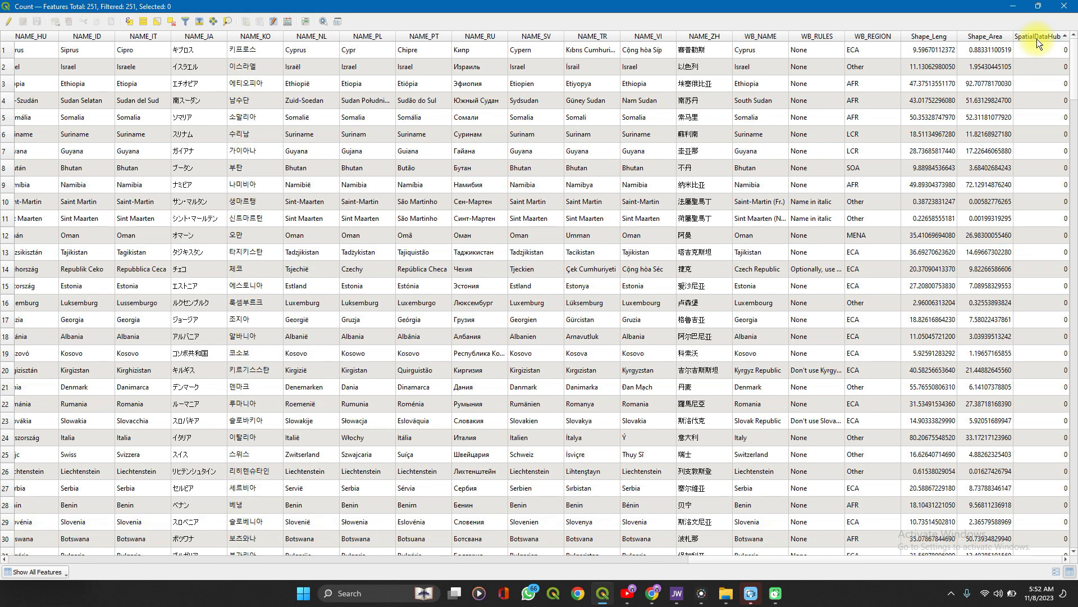
pyautogui.moveTo(1044, 192)
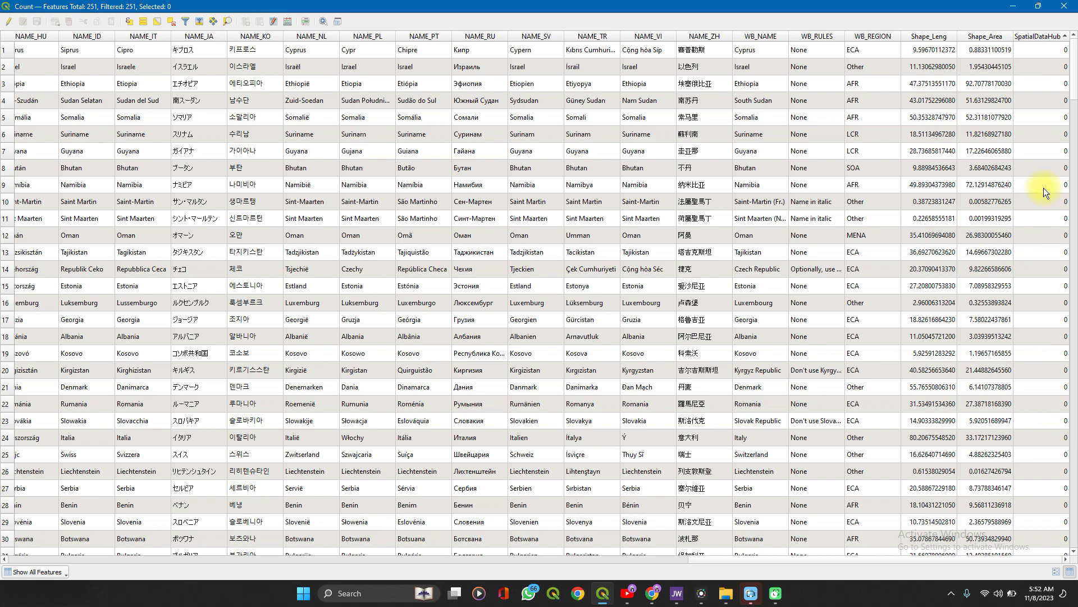
pyautogui.scroll(-3)
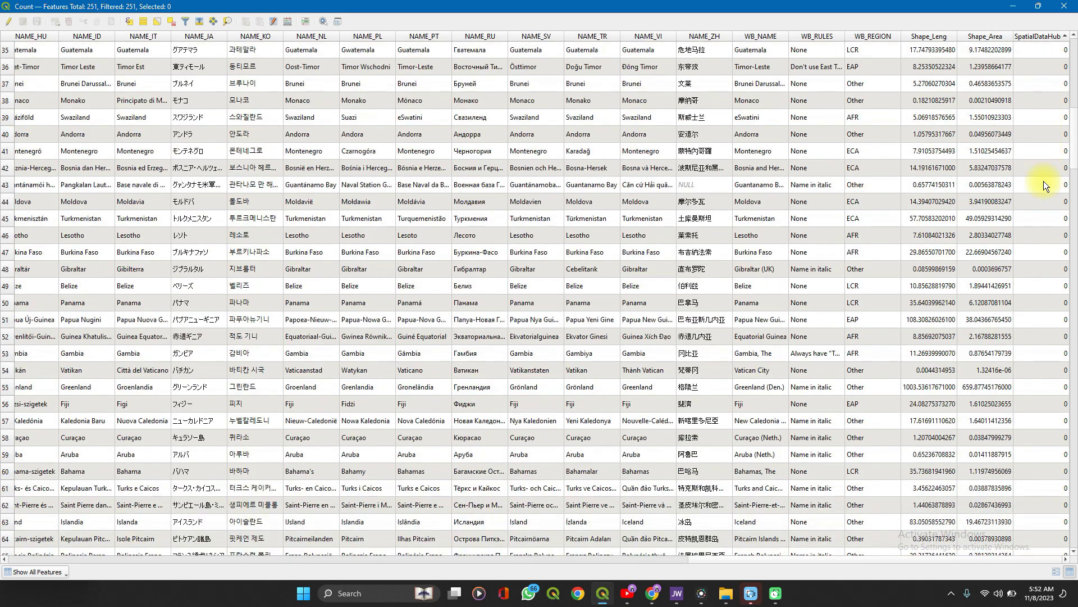
pyautogui.scroll(-3)
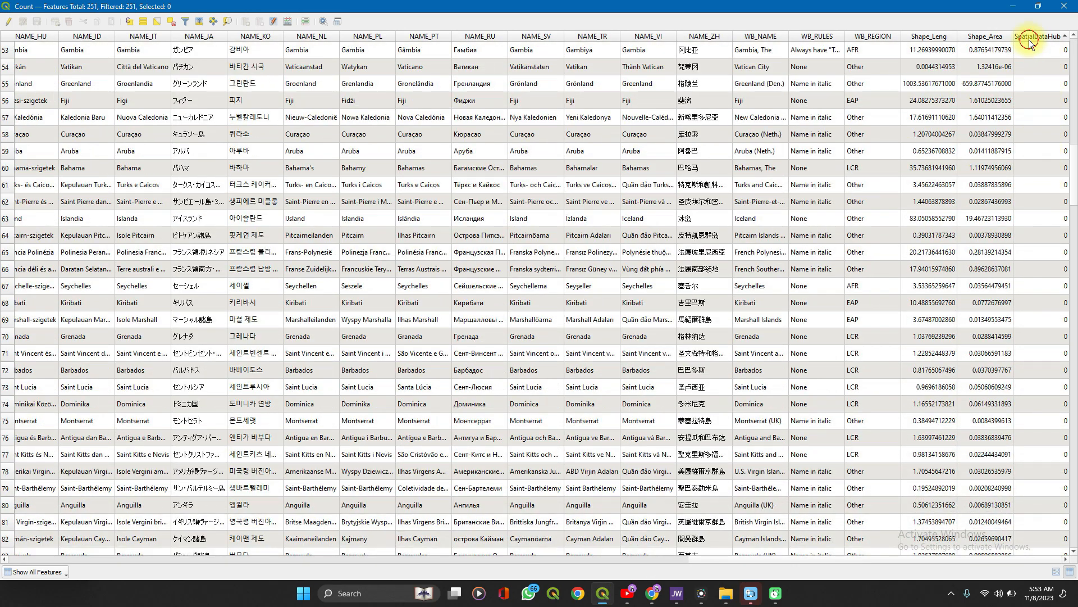
# - Sort countries by SpatialDataHub count, highest first, then close the table
pyautogui.click(1041, 36)
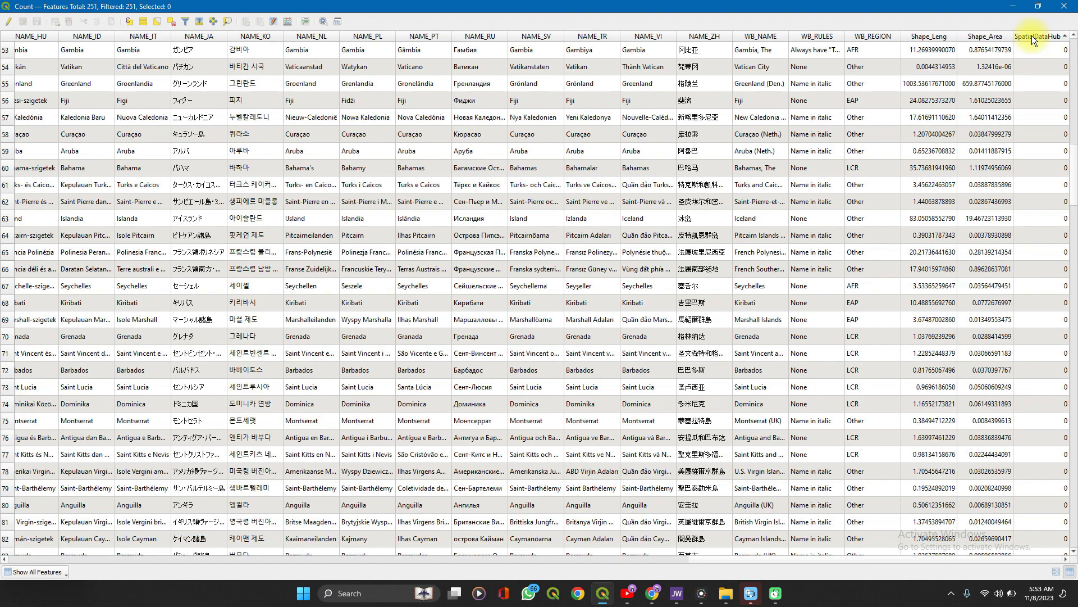
pyautogui.click(1038, 36)
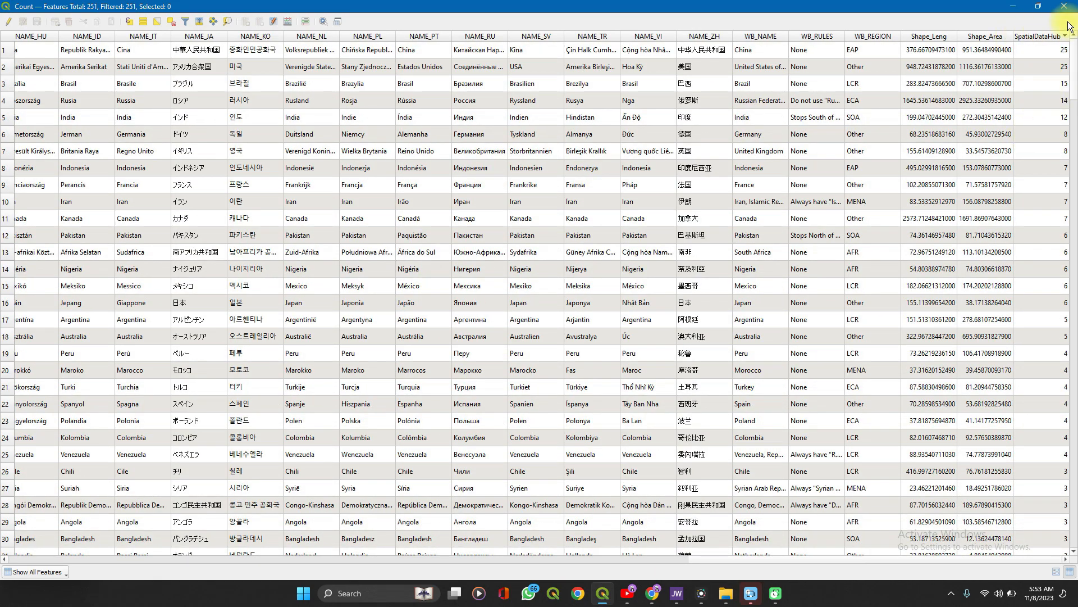
pyautogui.click(1068, 7)
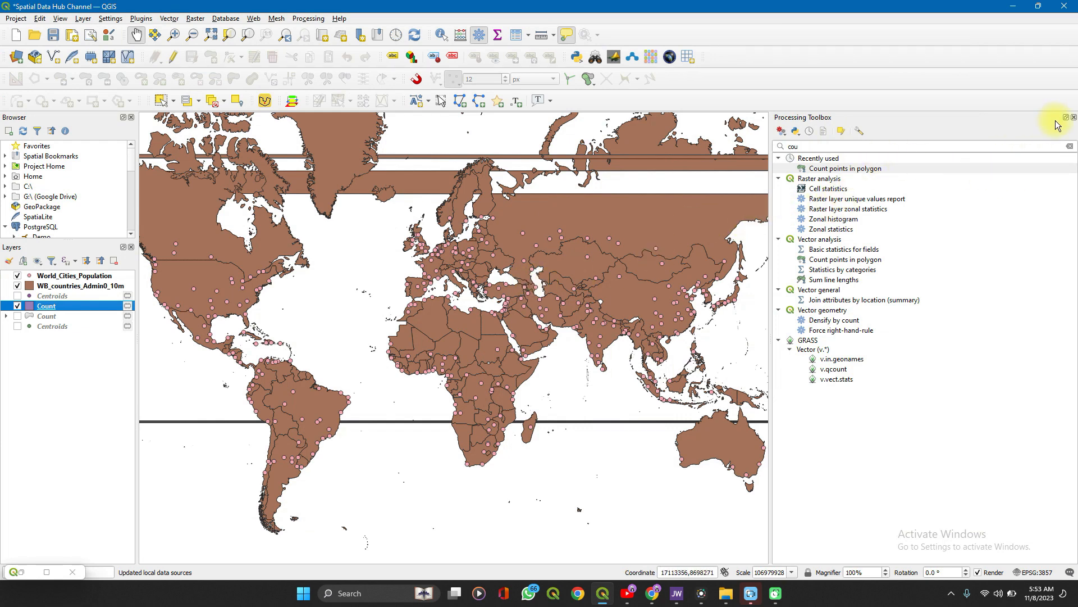
# - Close the toolbox and switch the Count layer to a Graduated renderer in Layer Styling
pyautogui.click(1071, 117)
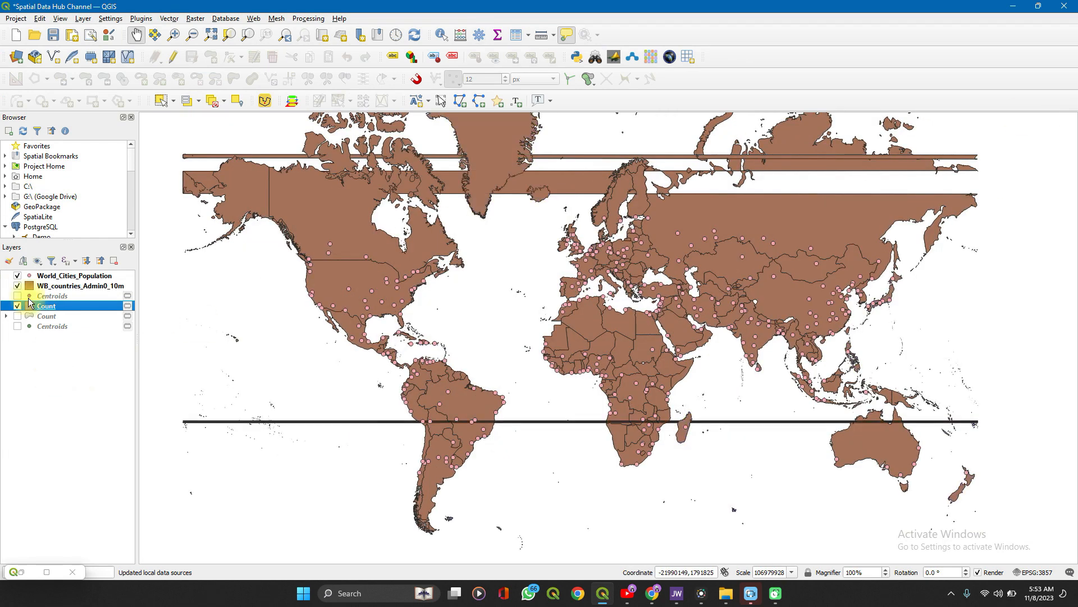
pyautogui.moveTo(11, 267)
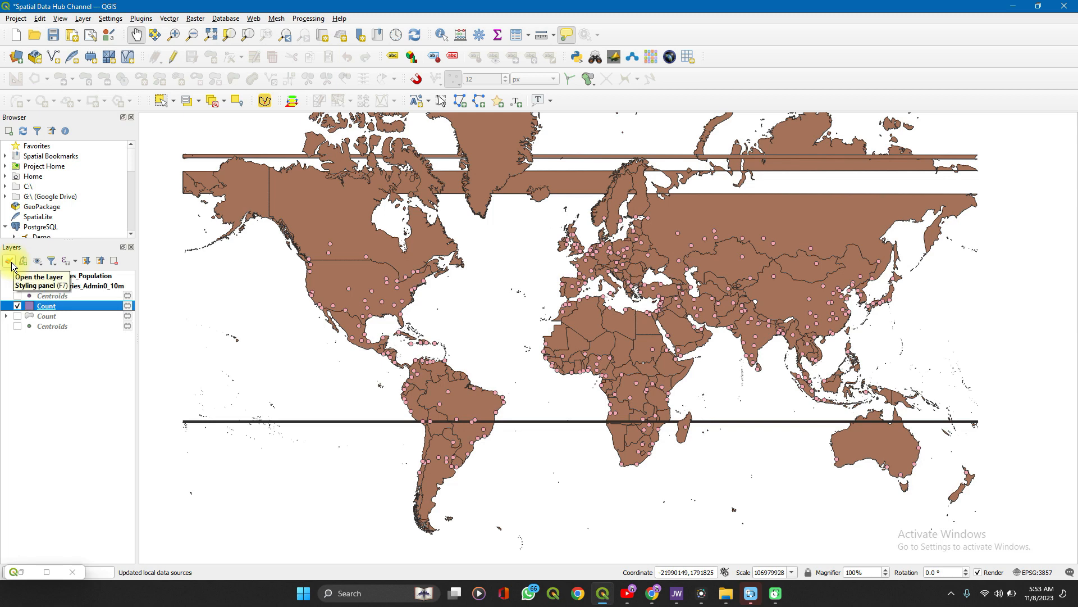
pyautogui.click(11, 261)
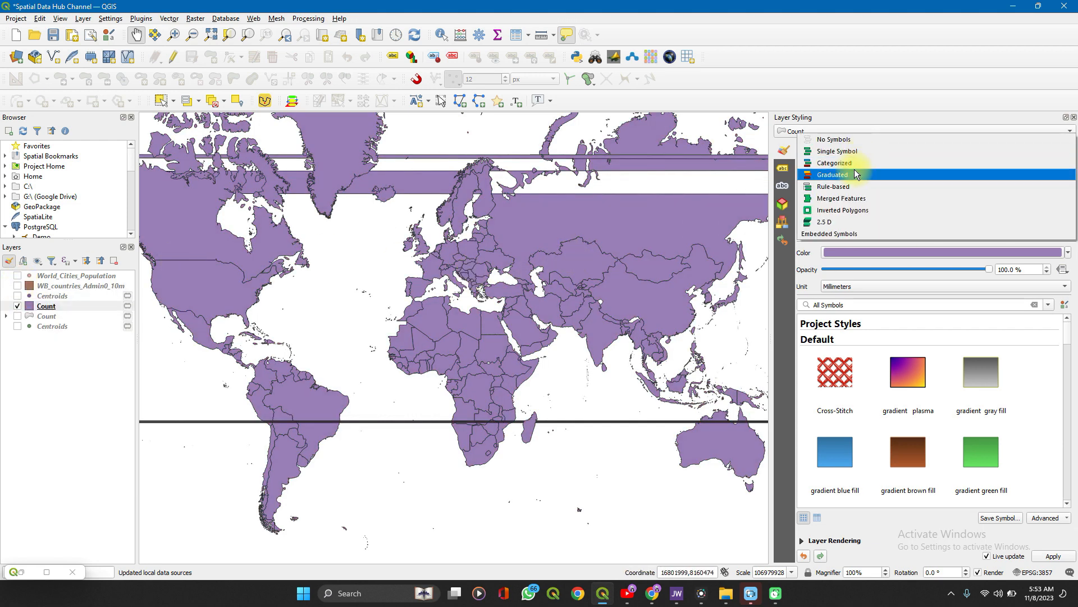
pyautogui.click(832, 174)
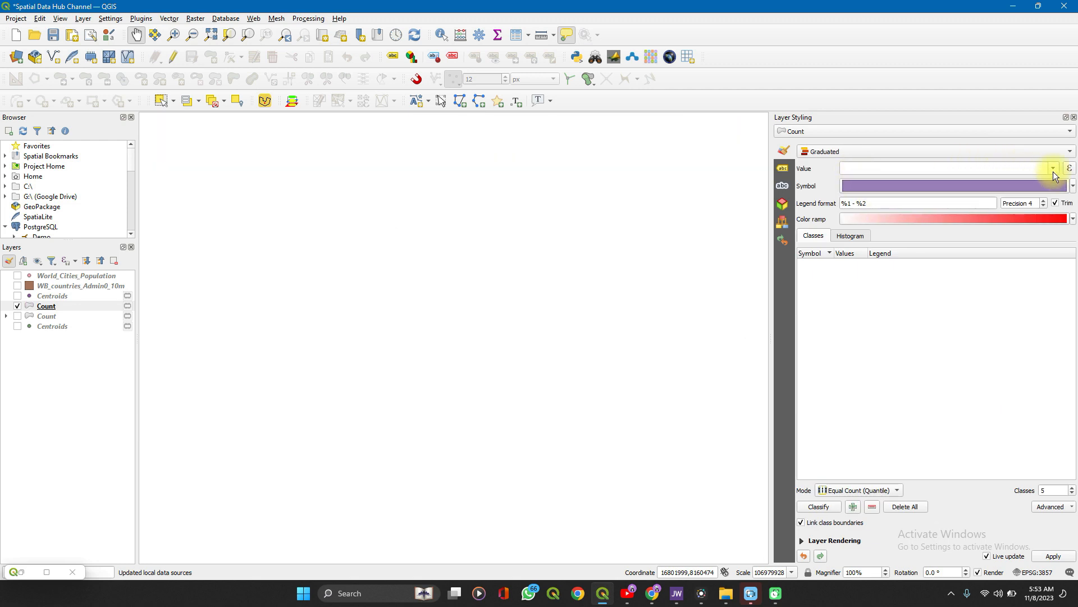
pyautogui.click(1052, 168)
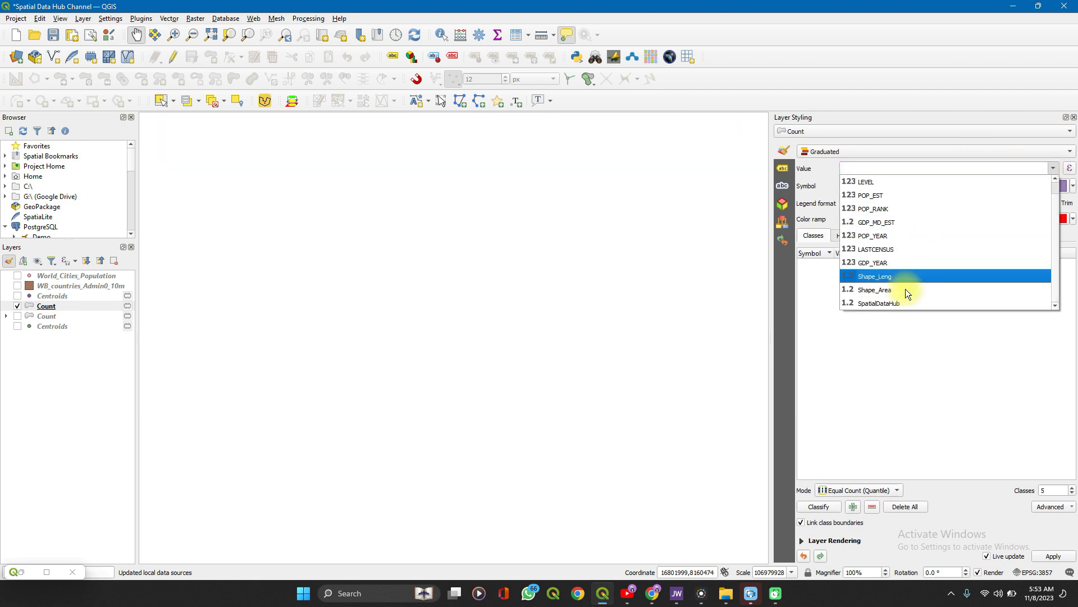
pyautogui.click(879, 302)
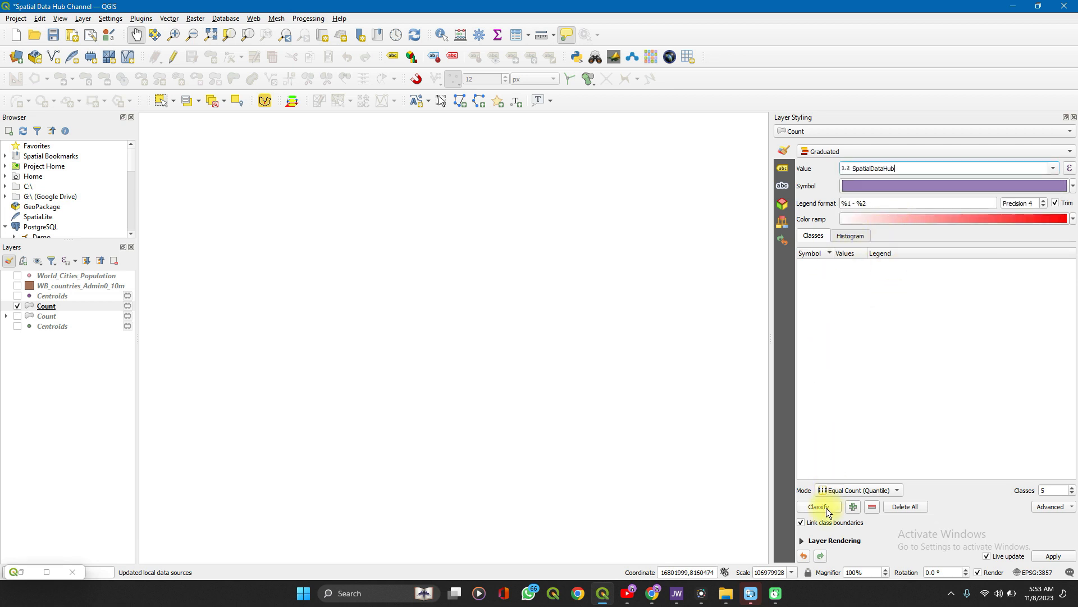
pyautogui.click(818, 507)
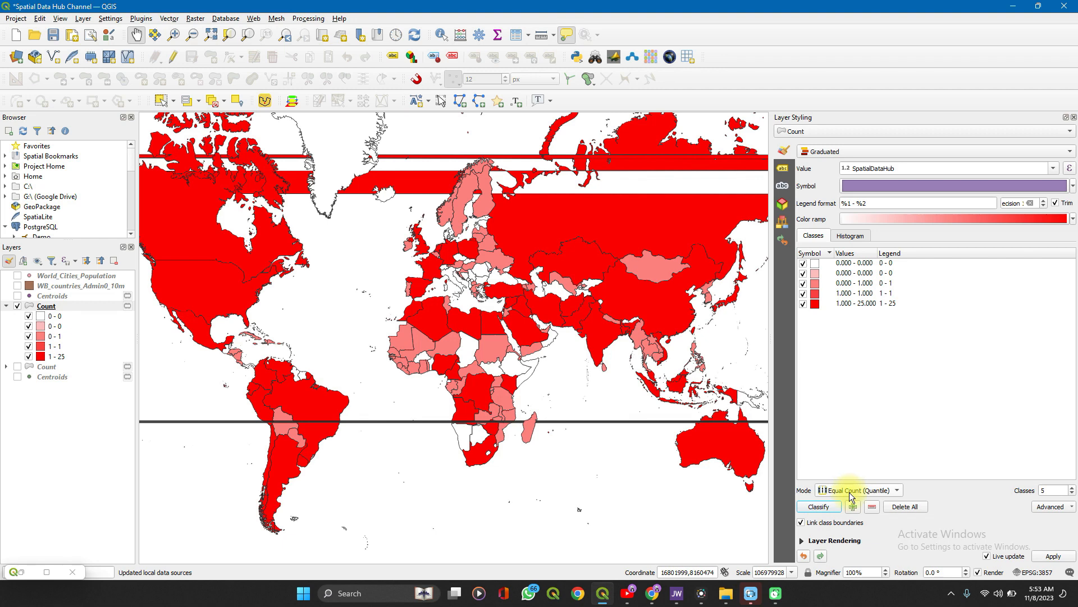
pyautogui.click(857, 490)
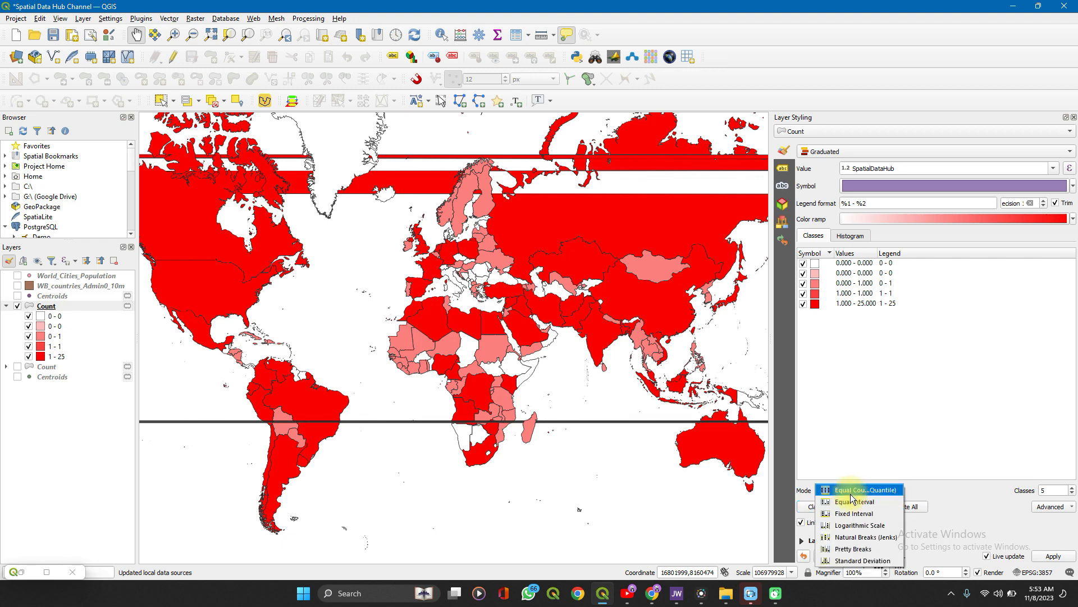
pyautogui.click(853, 501)
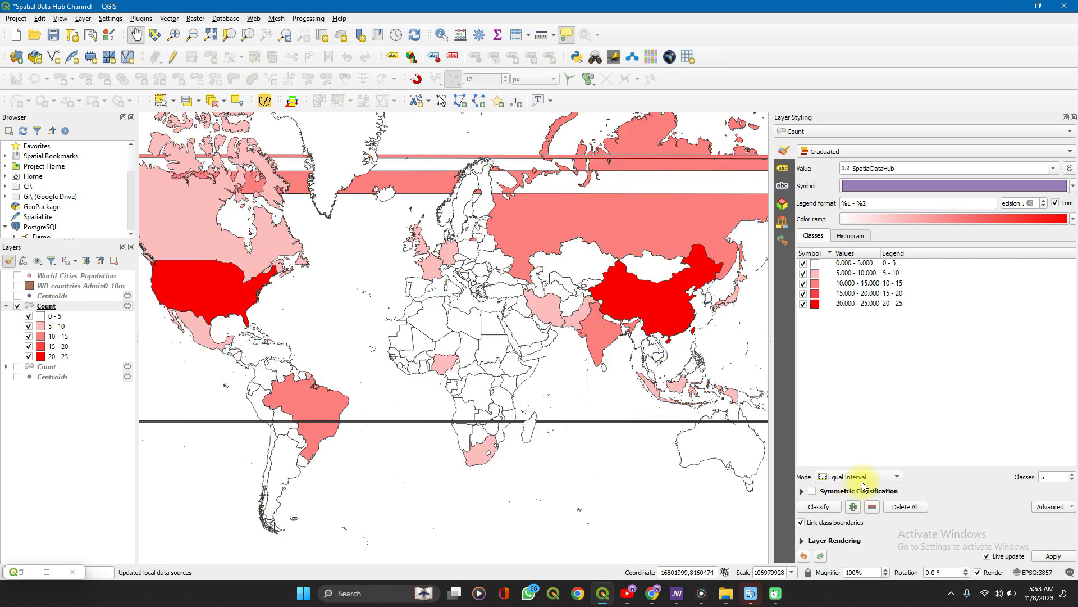
pyautogui.click(858, 477)
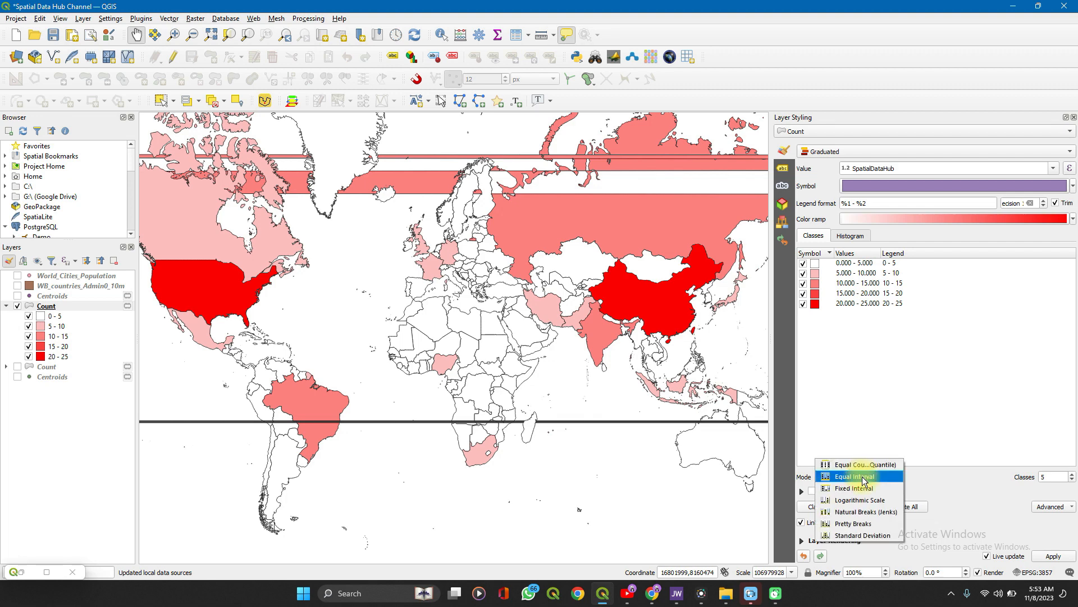
pyautogui.click(861, 464)
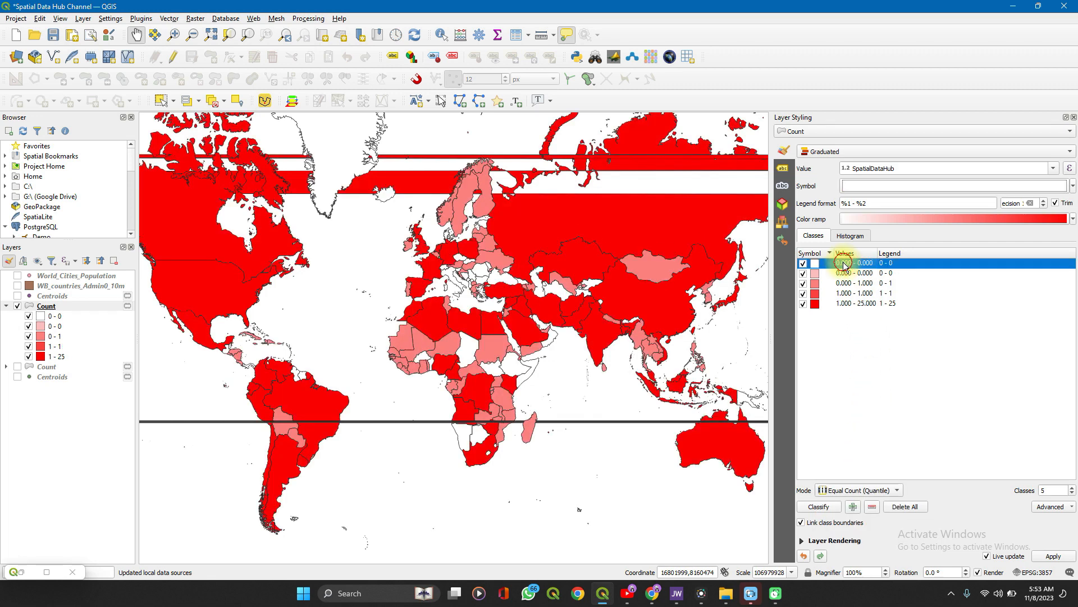
pyautogui.doubleClick(865, 263)
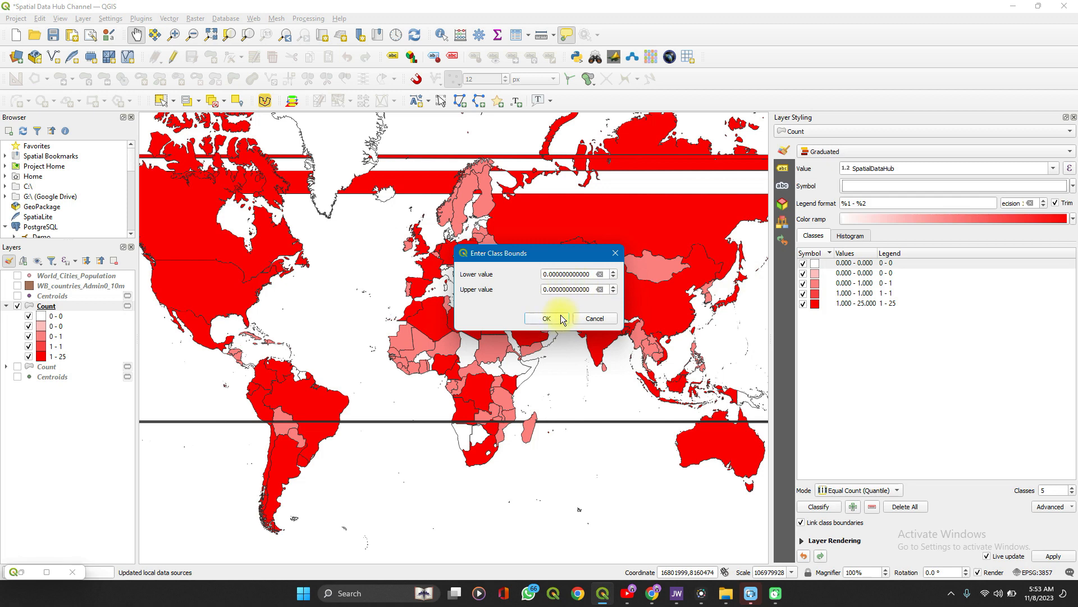
pyautogui.click(545, 318)
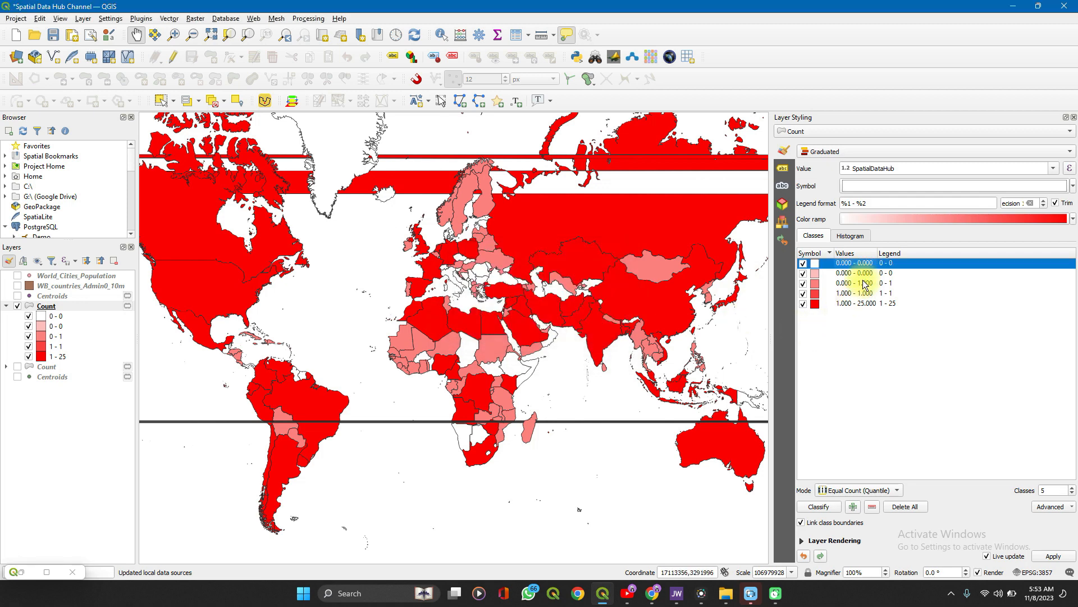
pyautogui.doubleClick(855, 283)
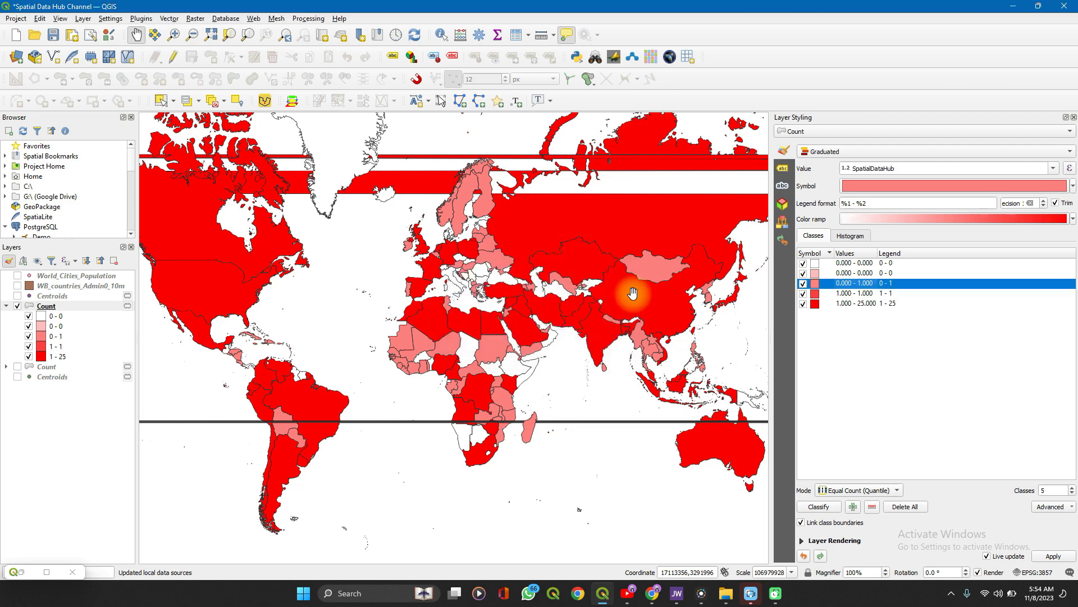
pyautogui.moveTo(770, 296)
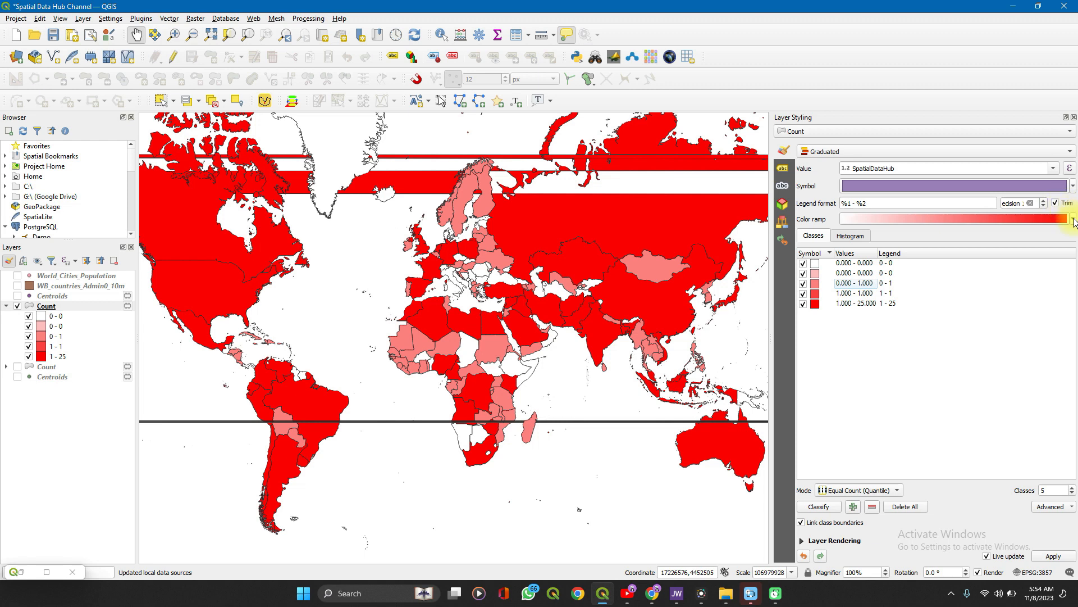
# - Apply the Blues colour ramp to the graduated country classes
pyautogui.click(1073, 219)
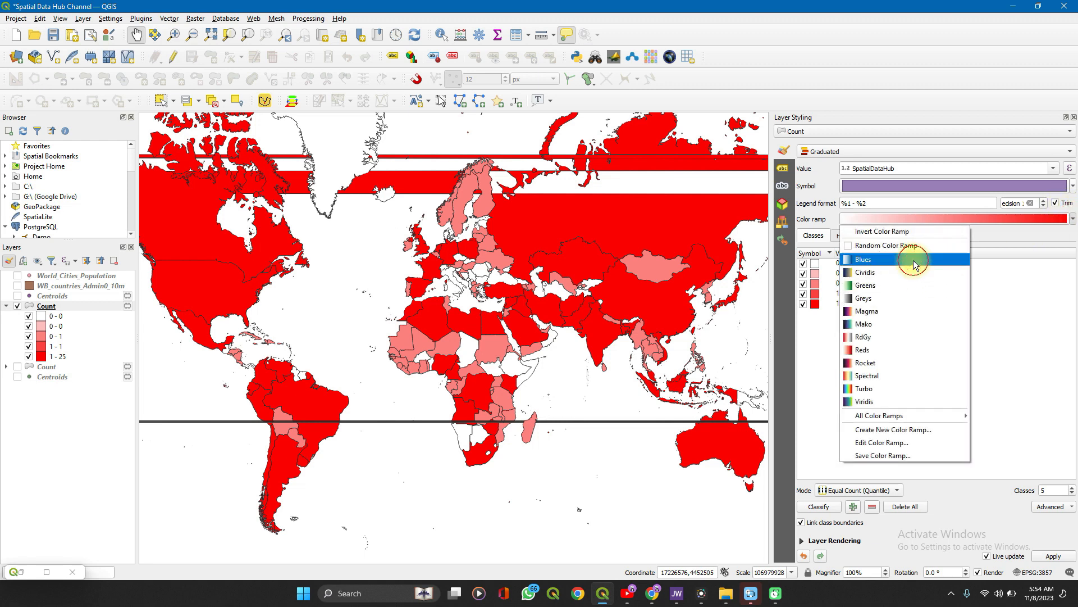
pyautogui.click(864, 259)
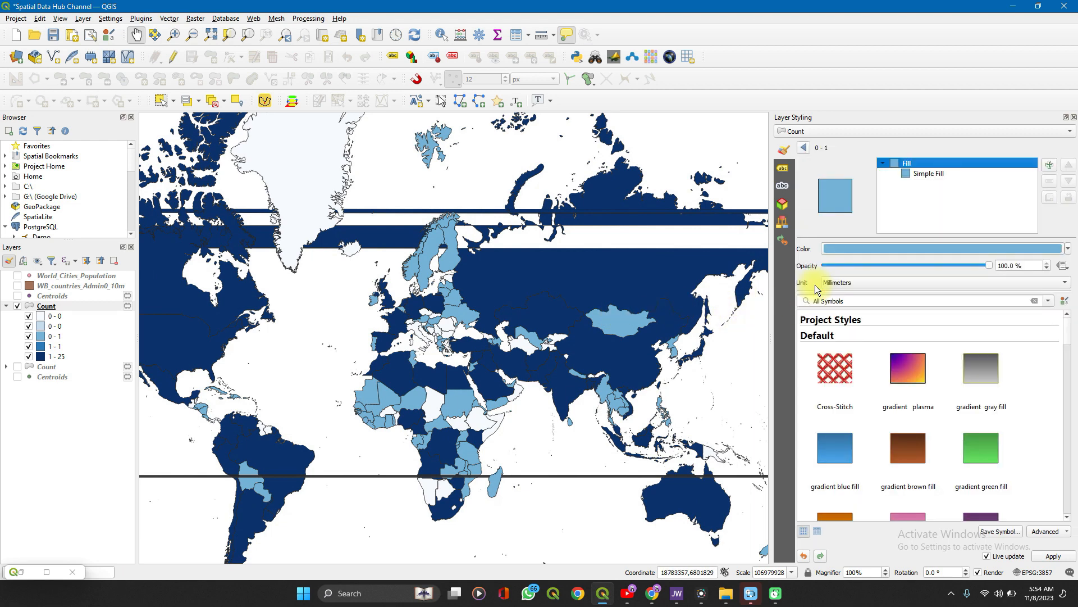
pyautogui.click(802, 147)
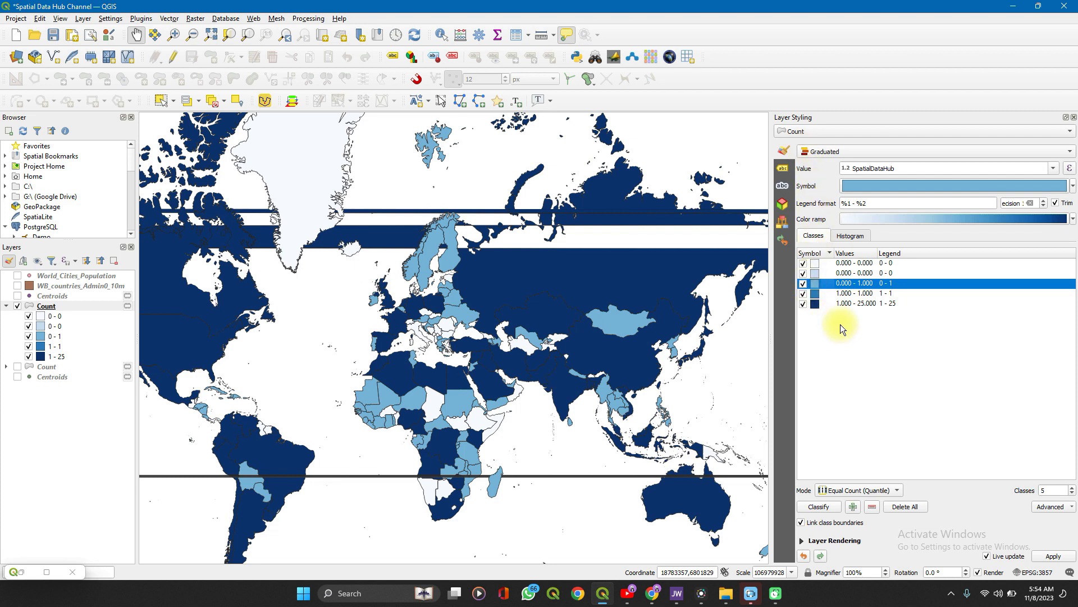
pyautogui.click(850, 235)
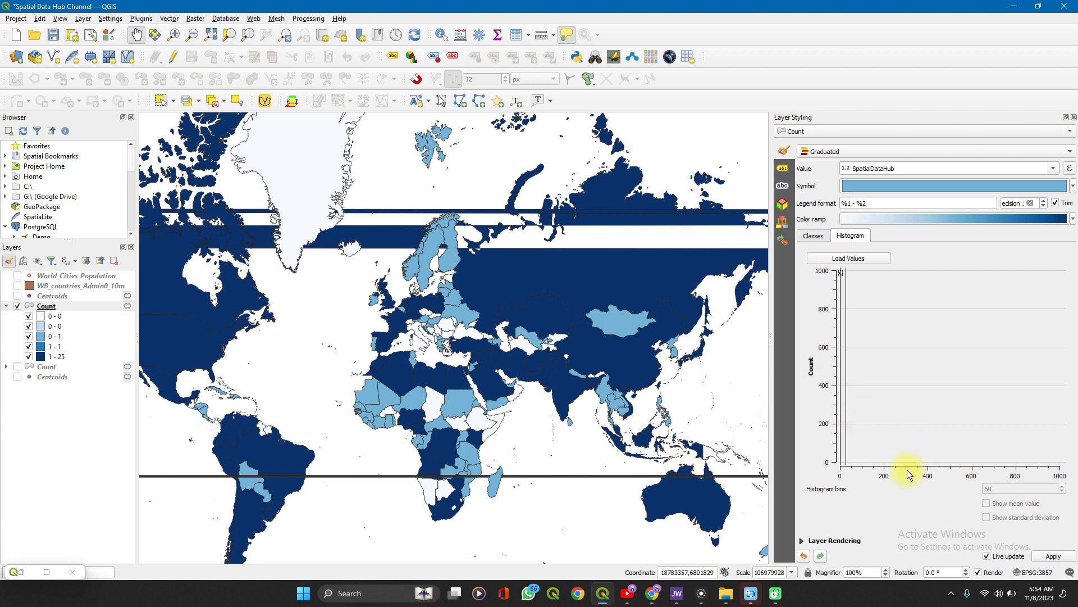
pyautogui.moveTo(912, 424)
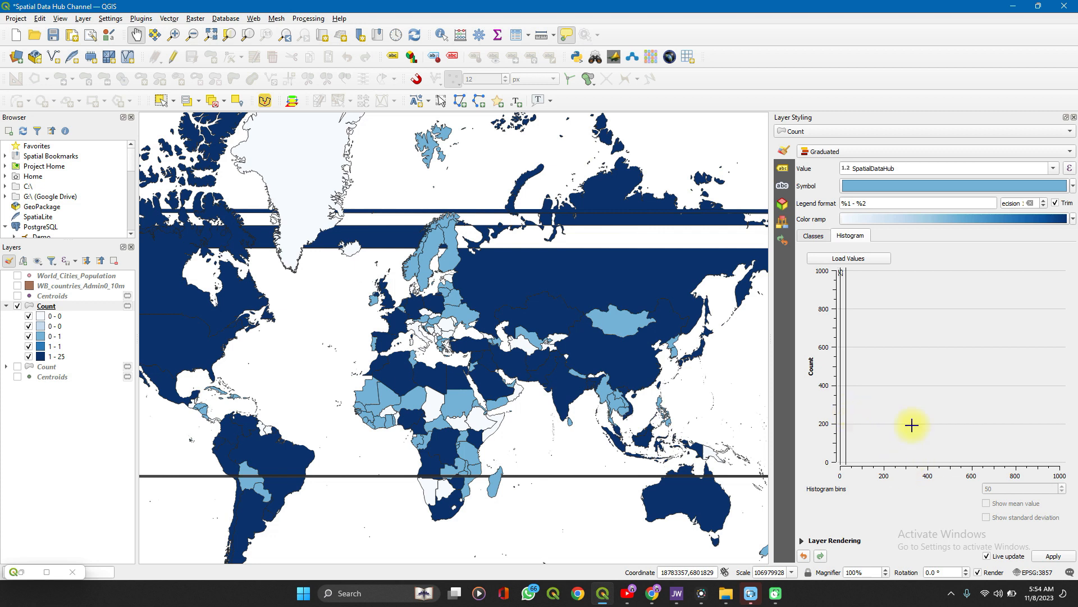
# - Load the SpatialDataHub count values into the histogram
pyautogui.click(848, 258)
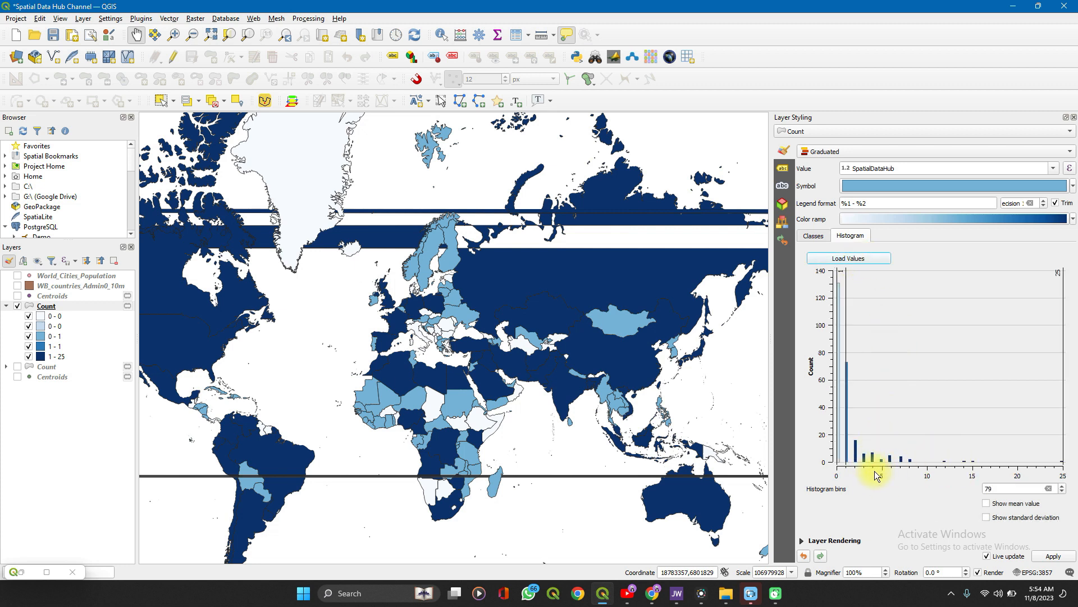
pyautogui.moveTo(868, 490)
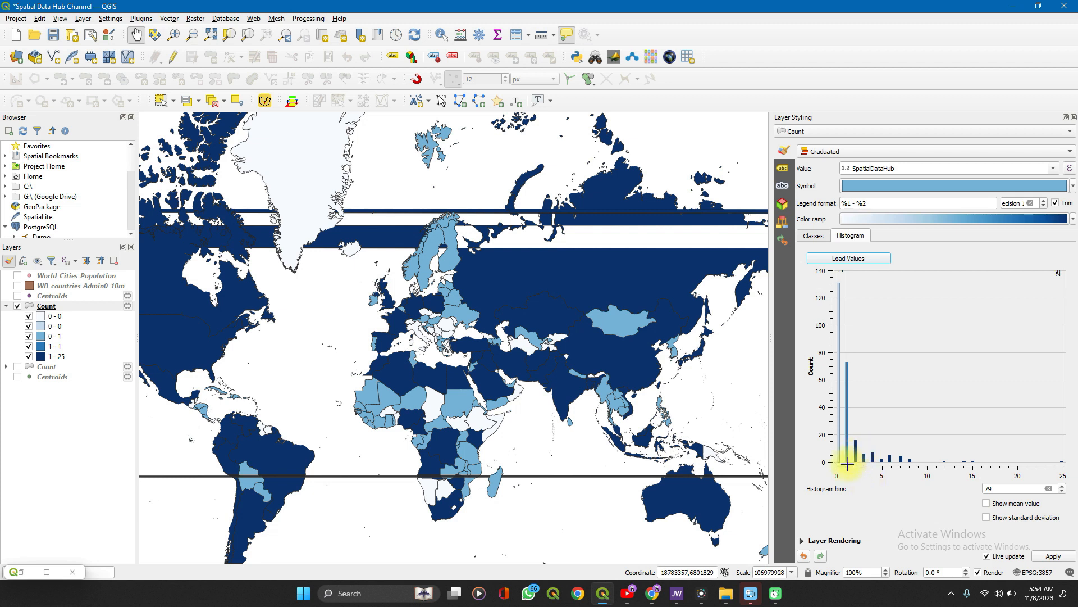
pyautogui.moveTo(847, 366)
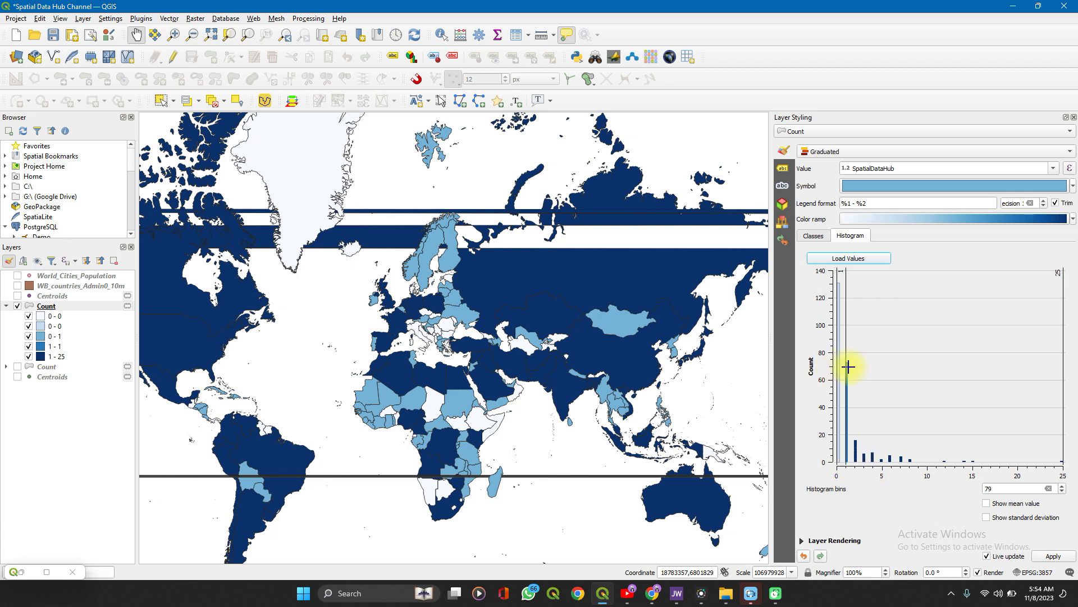
pyautogui.moveTo(848, 370)
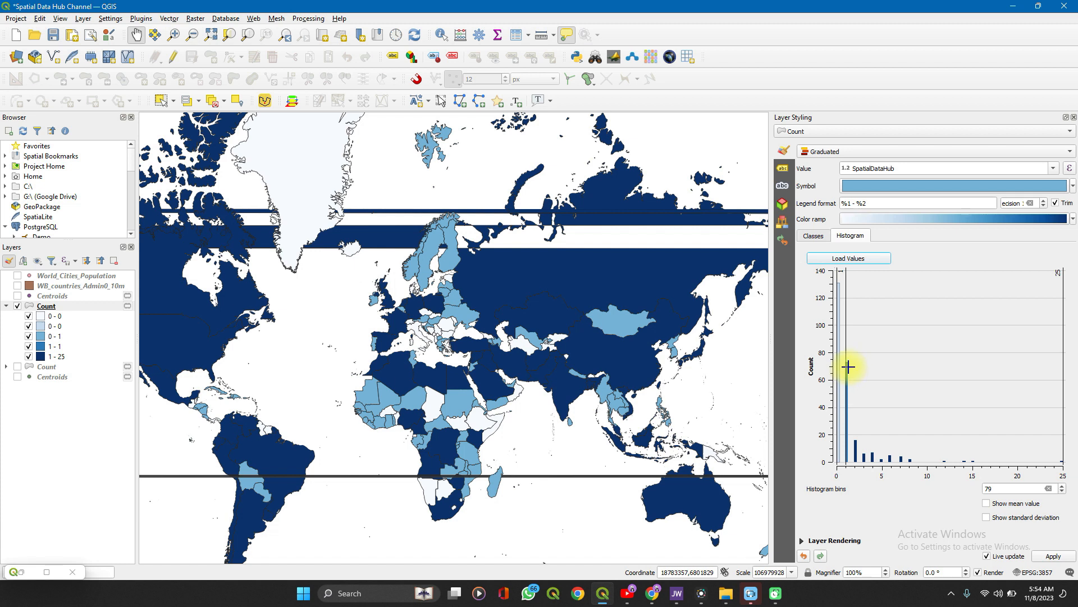
pyautogui.moveTo(874, 461)
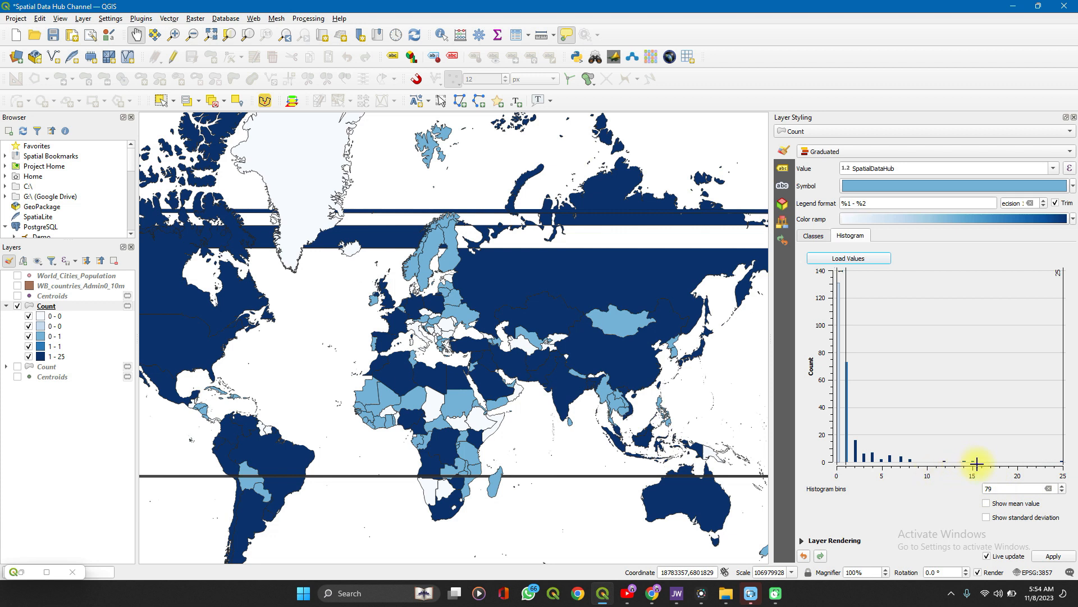
pyautogui.moveTo(962, 462)
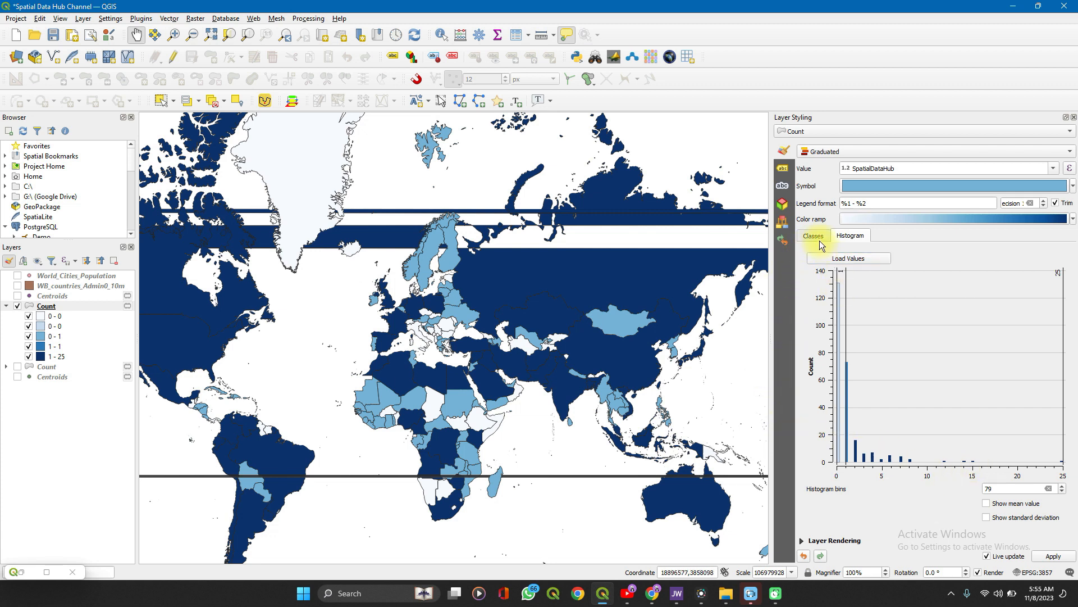
# - Return to the Classes list showing the five quantile classes
pyautogui.click(813, 235)
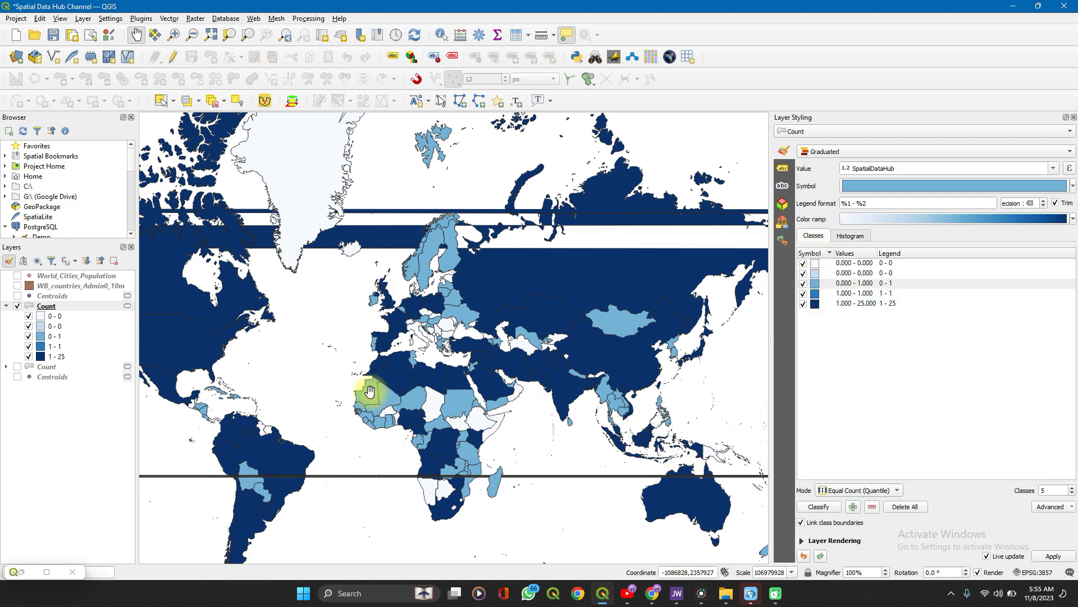
pyautogui.moveTo(294, 323)
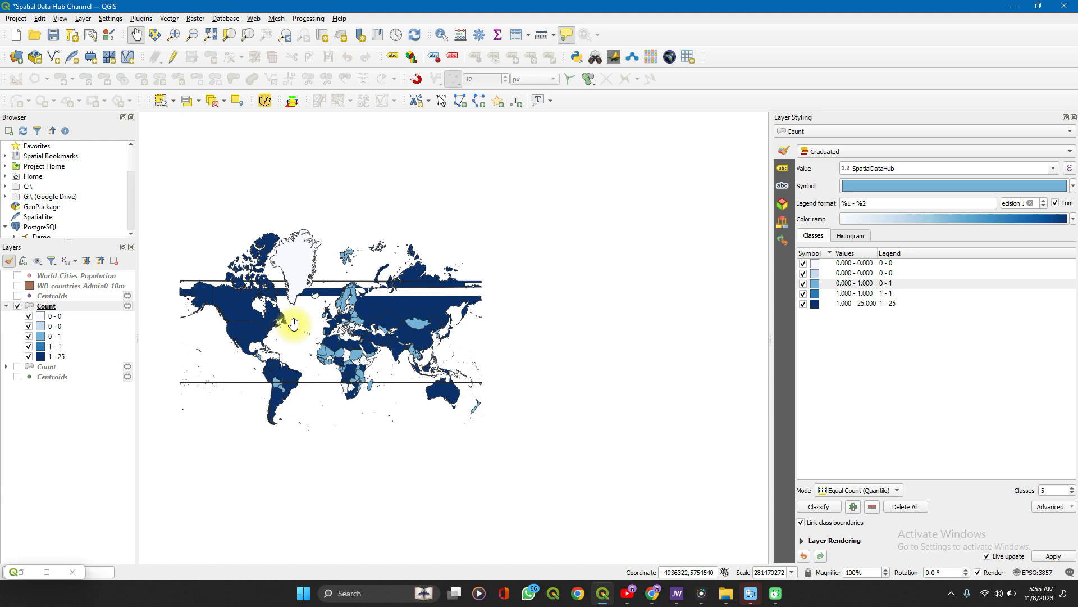
pyautogui.moveTo(234, 278)
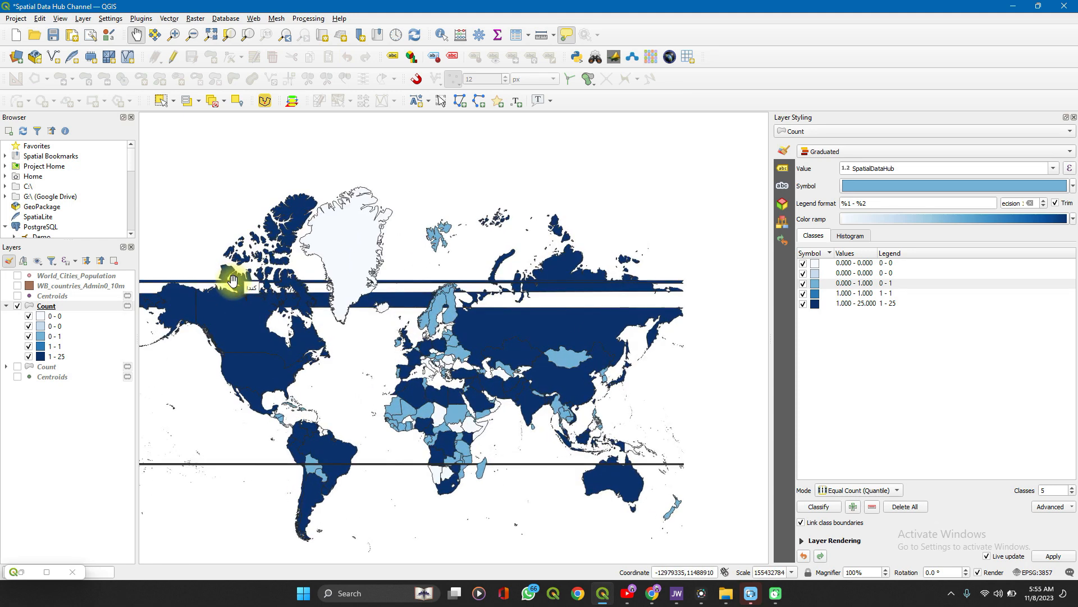
pyautogui.moveTo(268, 337)
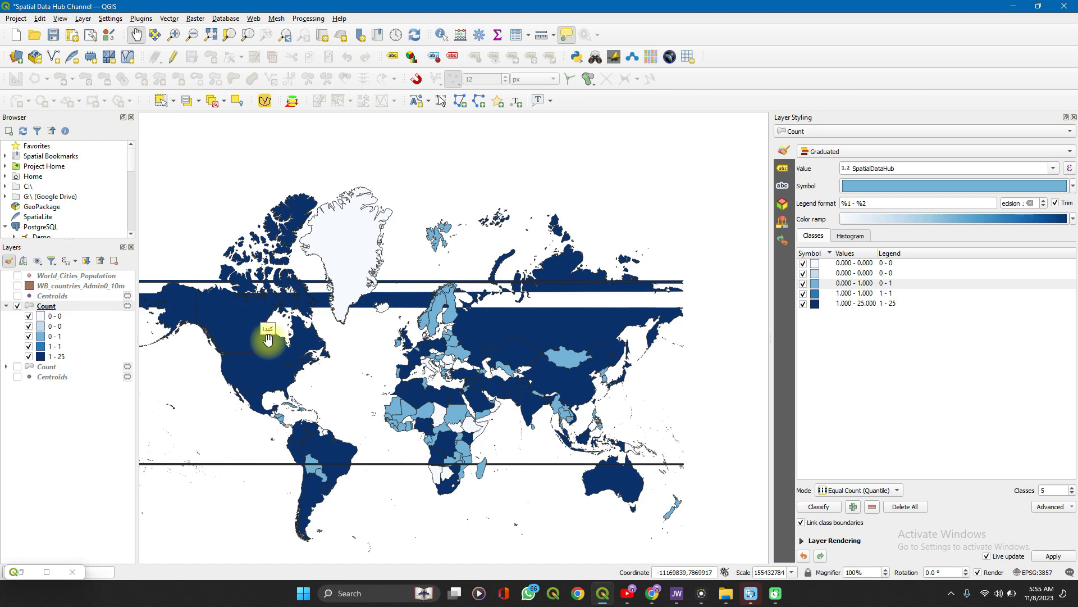